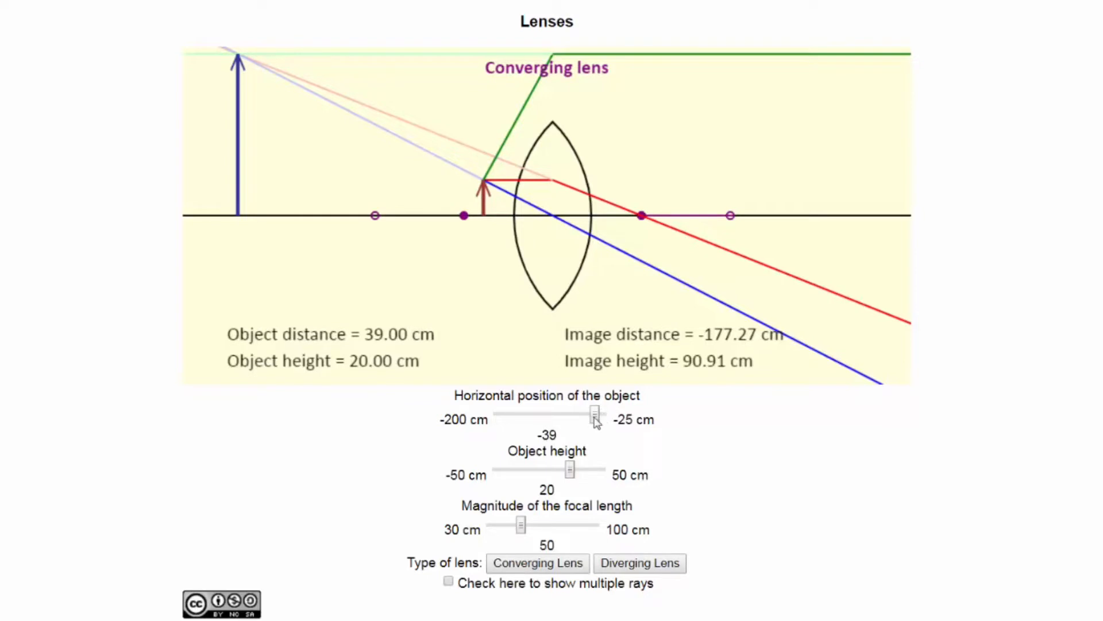
- Move the object to 132 cm, giving an inverted image at 80.49 cm
left_click_drag(593, 415, 538, 415)
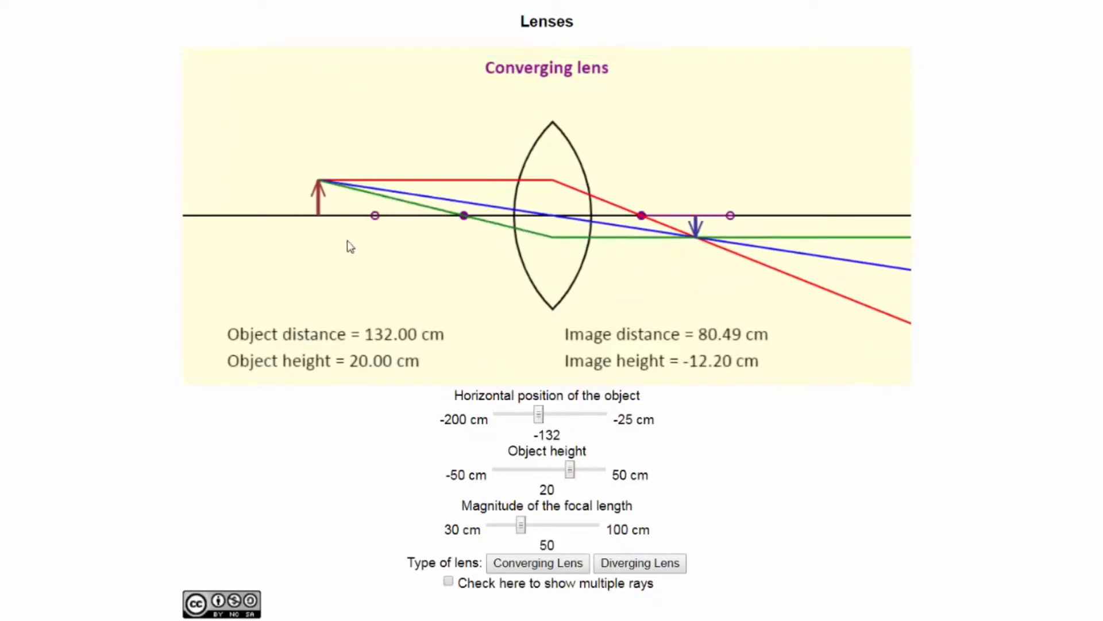
mouse_move(292, 211)
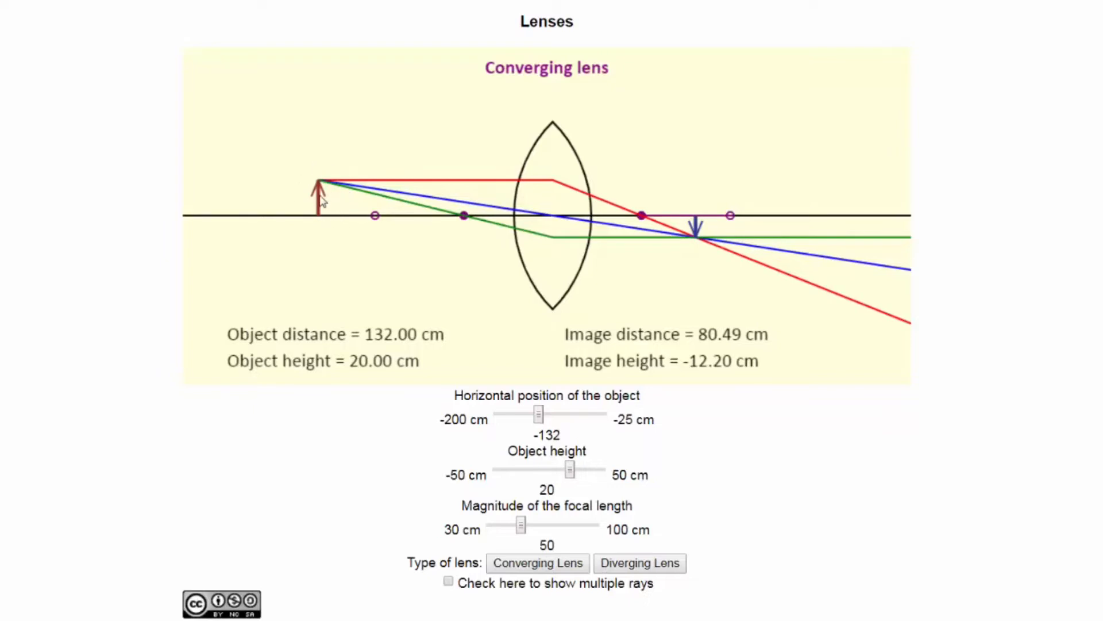
mouse_move(708, 322)
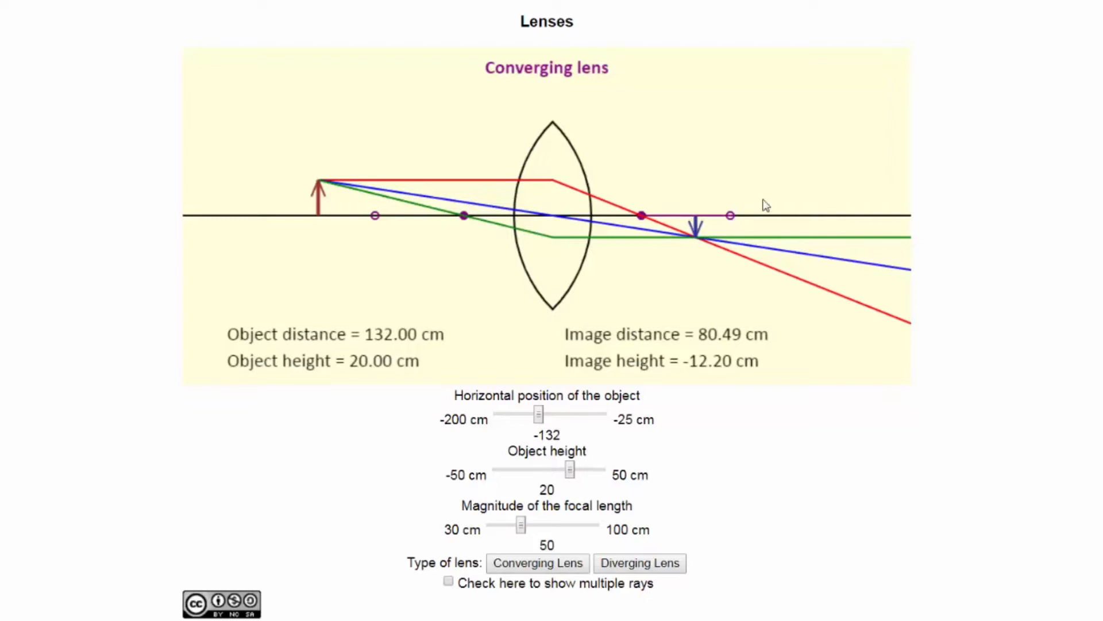
mouse_move(573, 414)
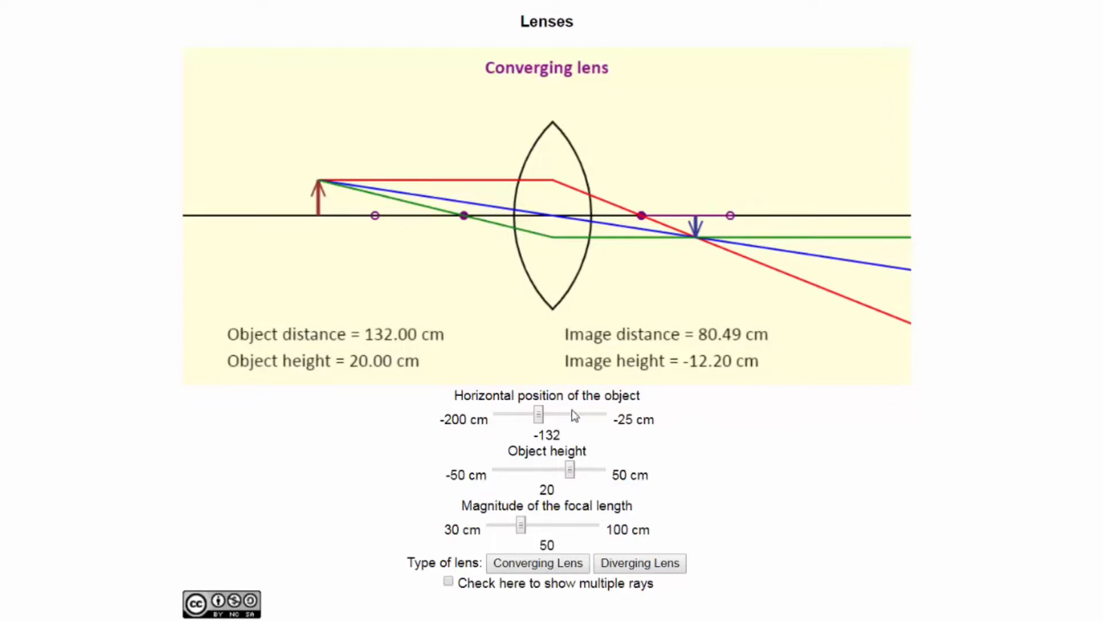
mouse_move(542, 415)
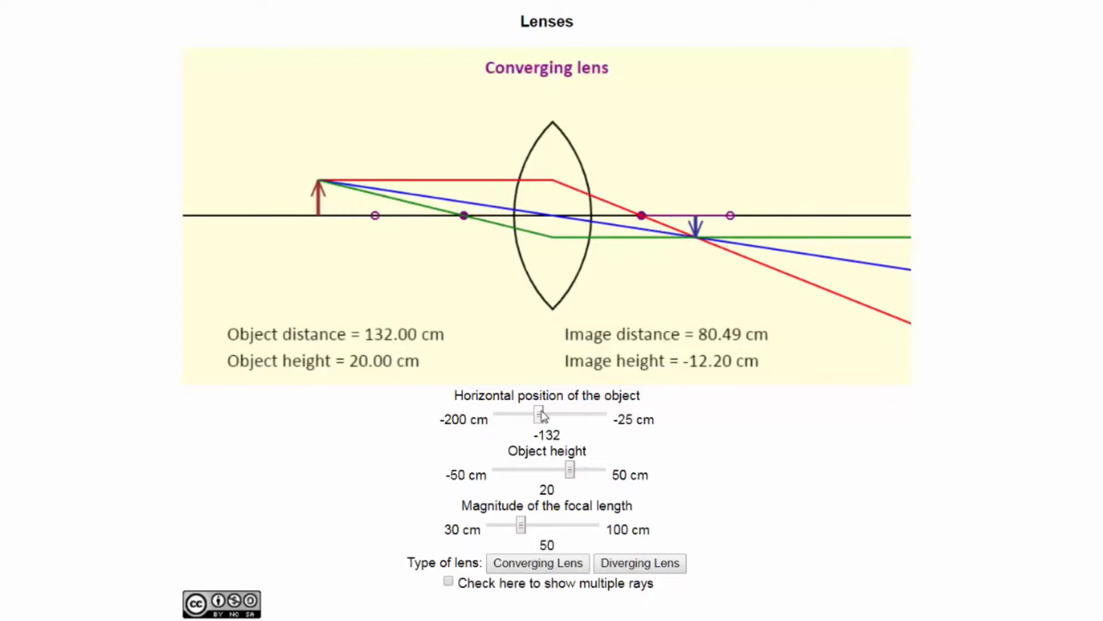
- Move the object out to 170 cm, giving a 70.83 cm image distance and −8.33 cm image
left_click_drag(538, 414, 512, 414)
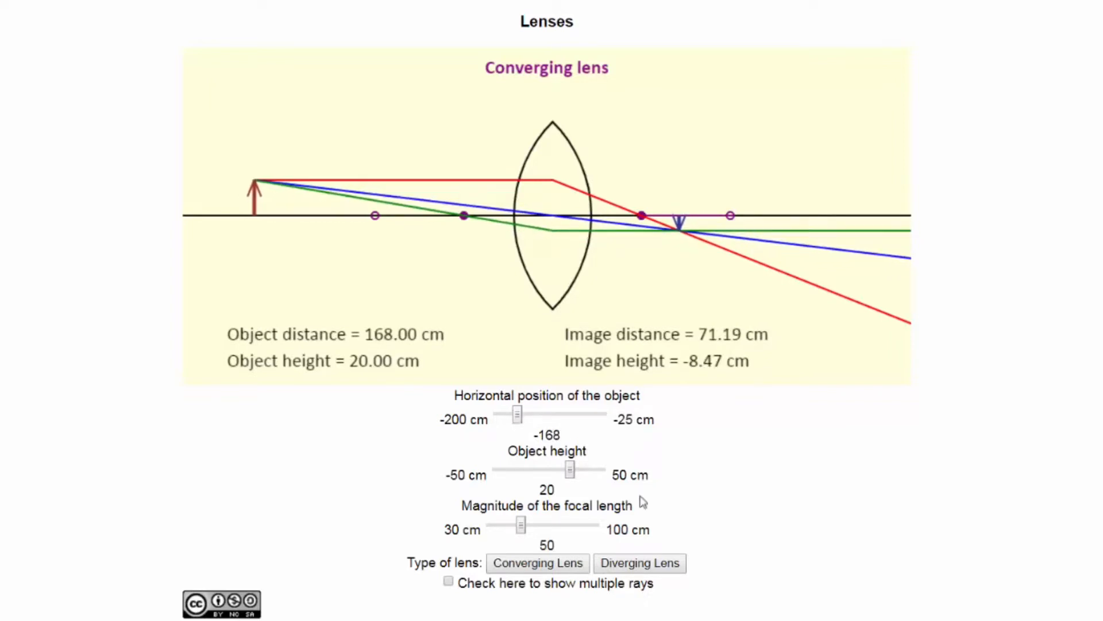
left_click_drag(517, 414, 510, 414)
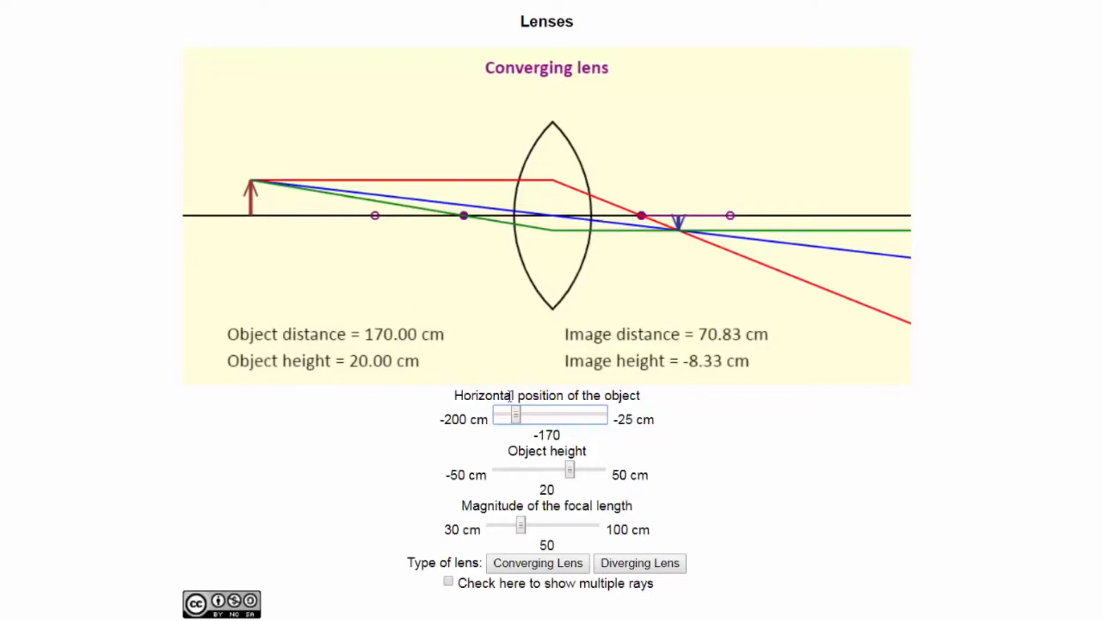
mouse_move(558, 326)
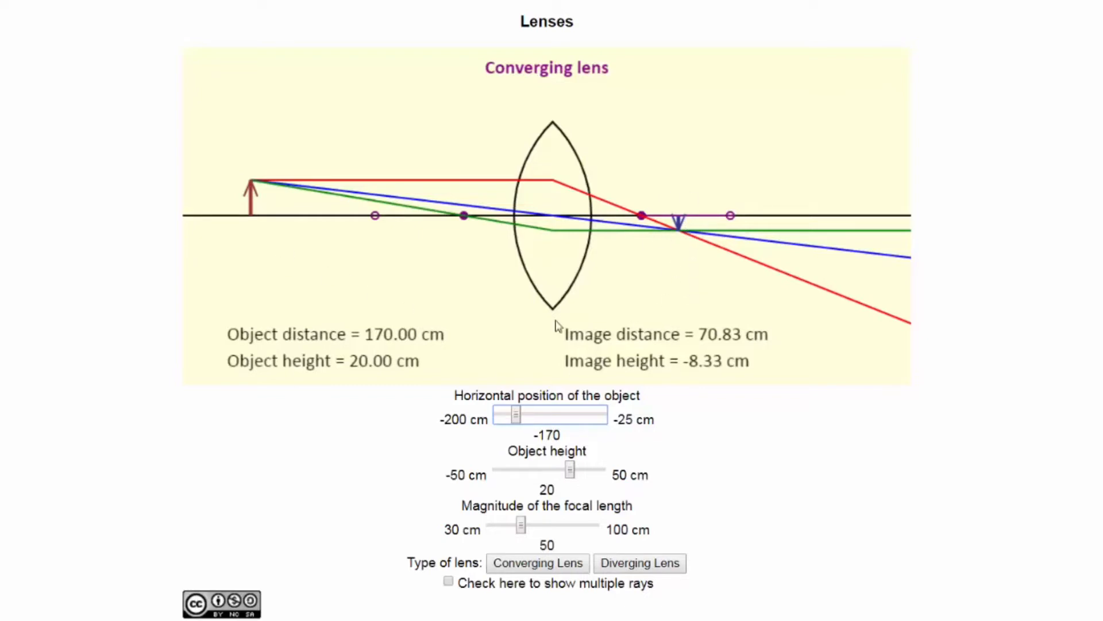
mouse_move(520, 364)
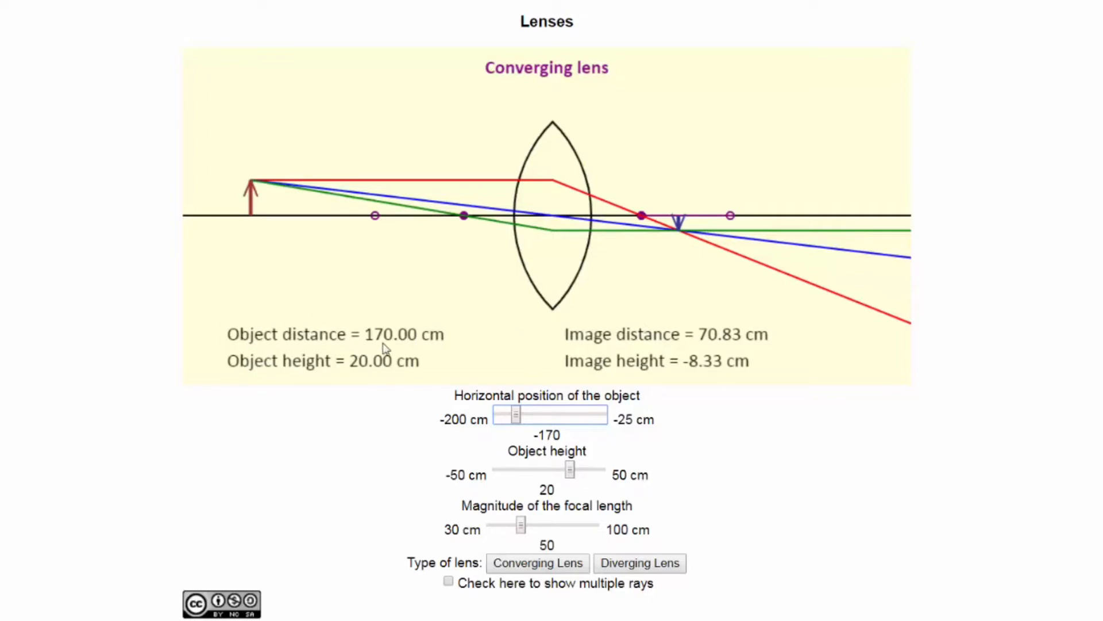
mouse_move(419, 351)
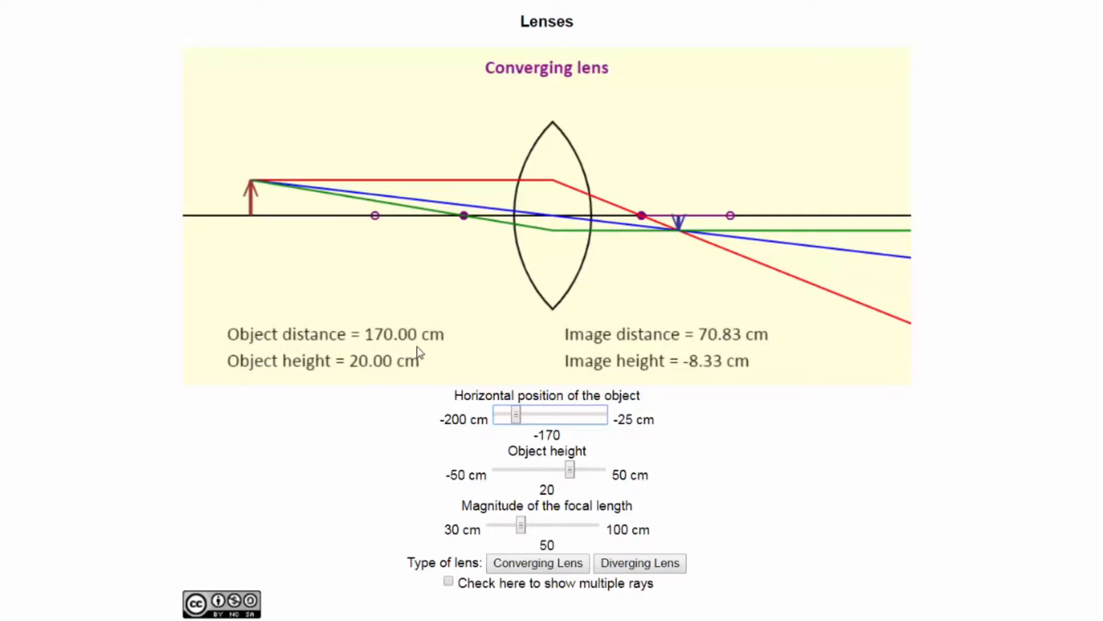
mouse_move(589, 371)
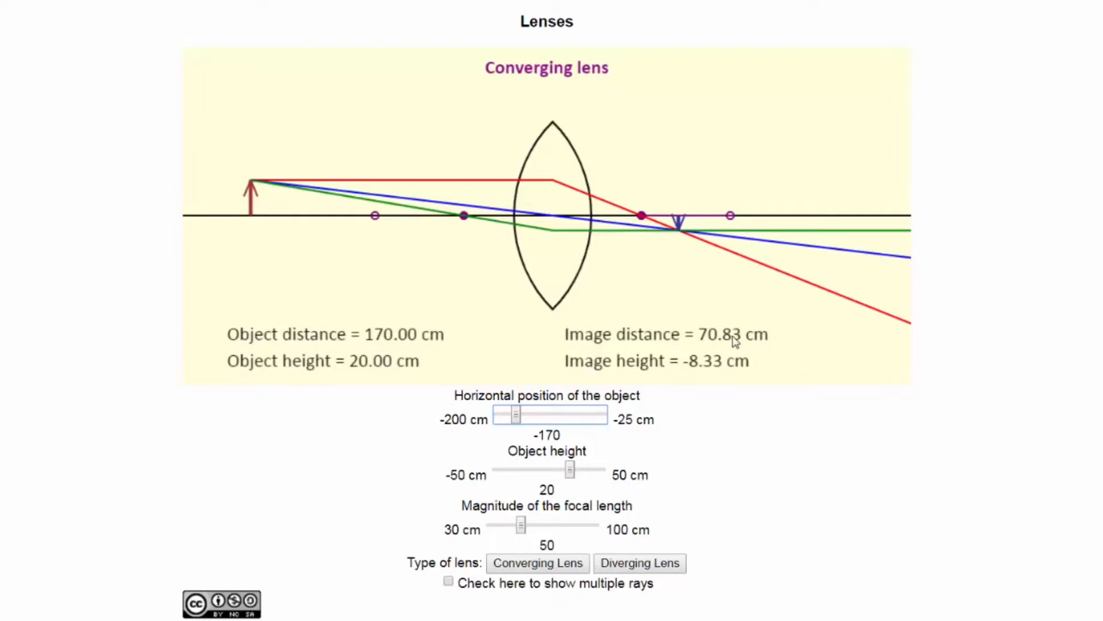
mouse_move(643, 350)
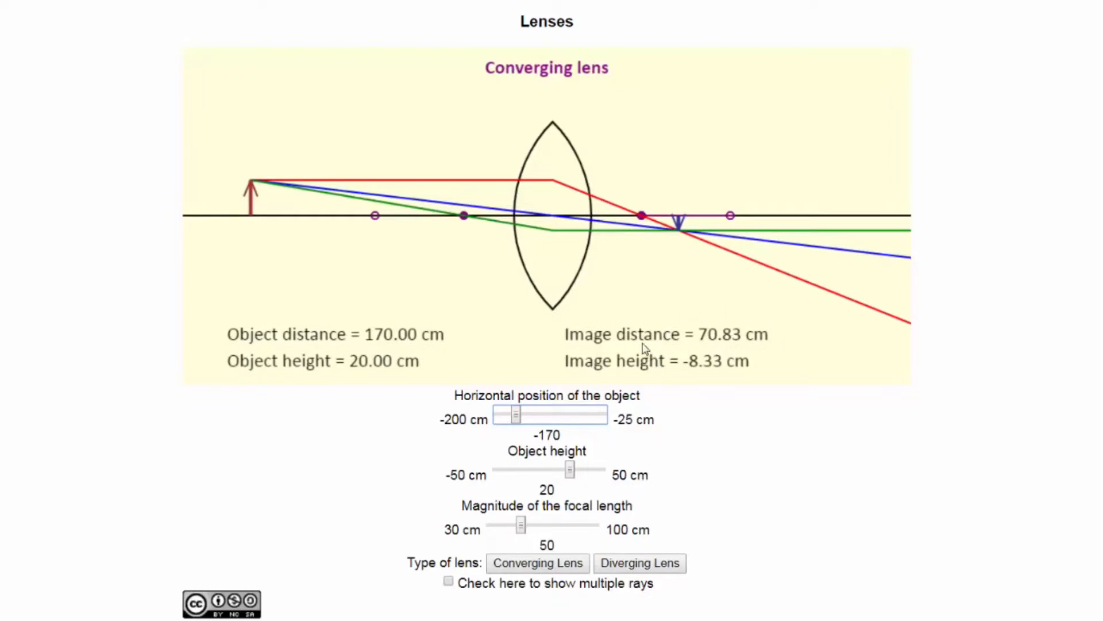
mouse_move(362, 351)
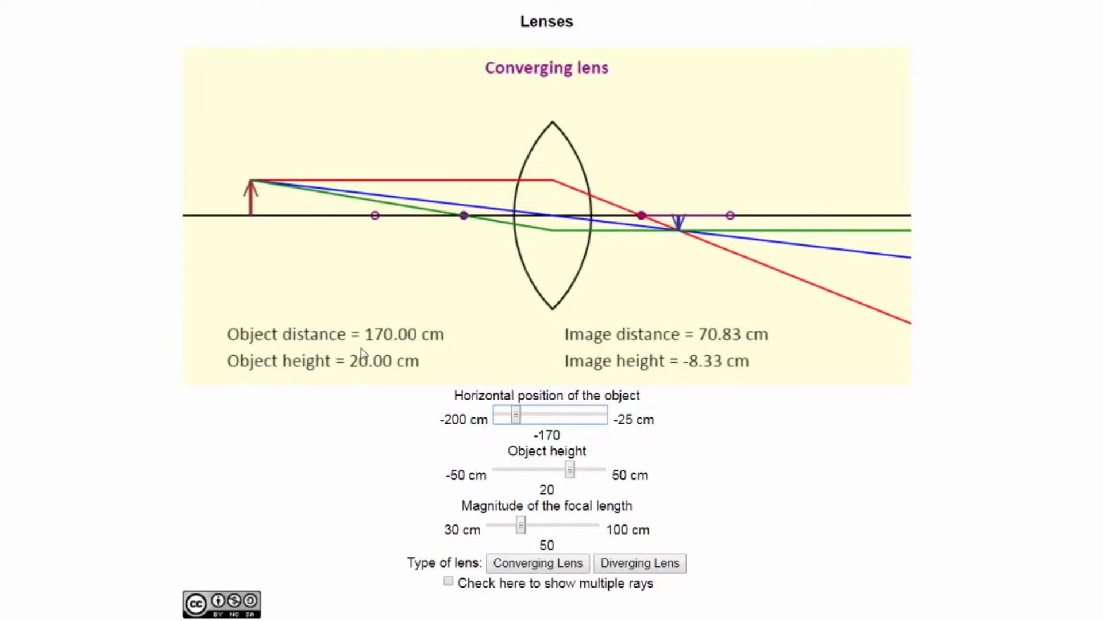
mouse_move(358, 350)
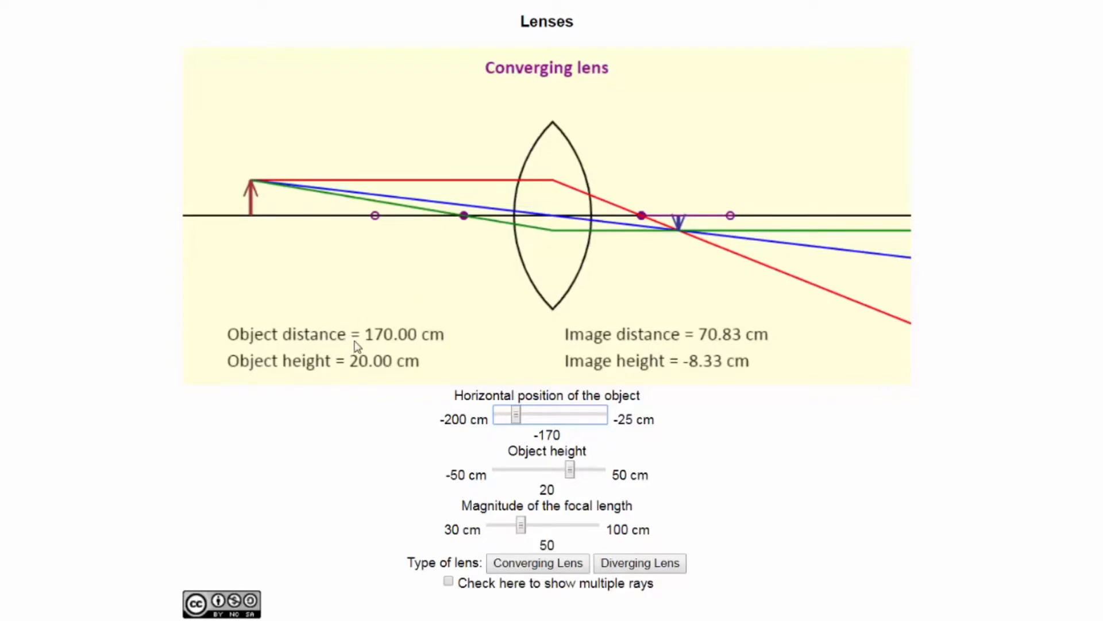
mouse_move(660, 338)
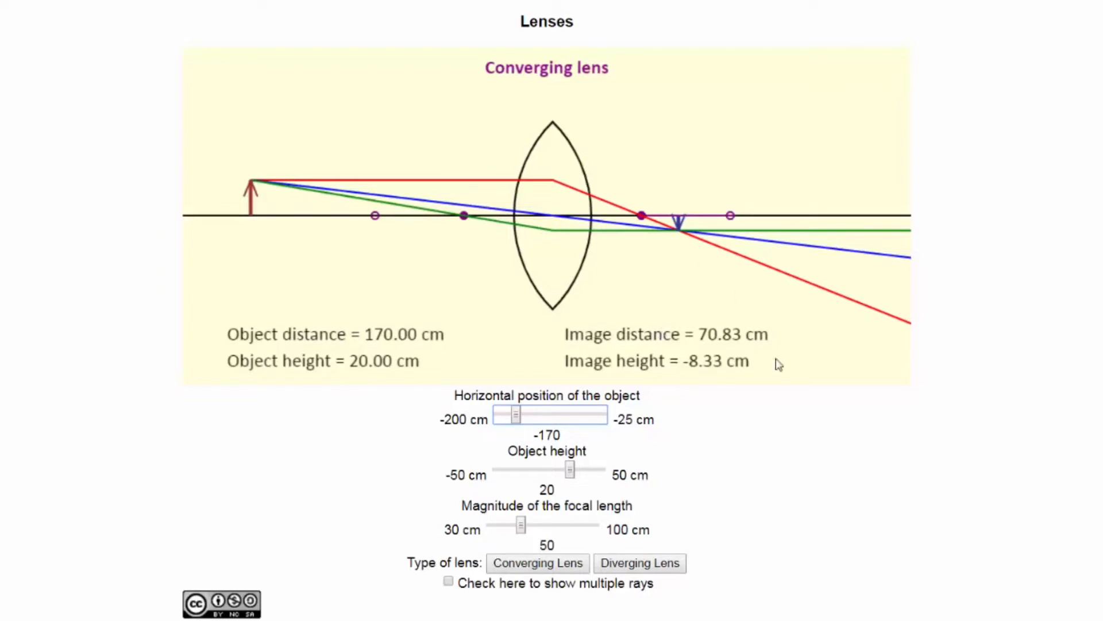
mouse_move(273, 354)
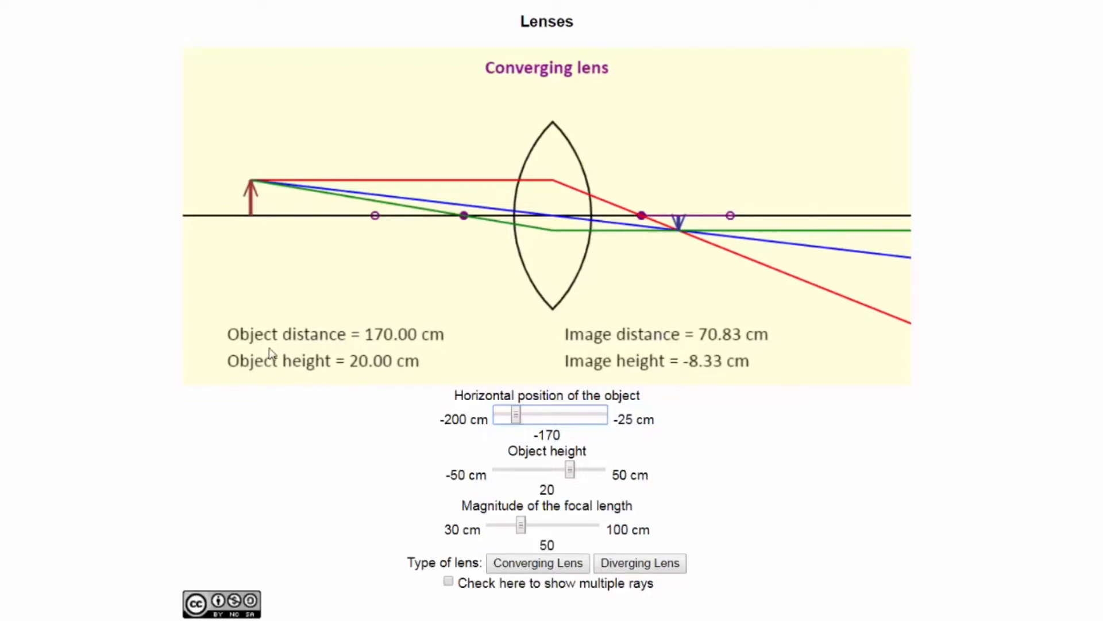
mouse_move(627, 363)
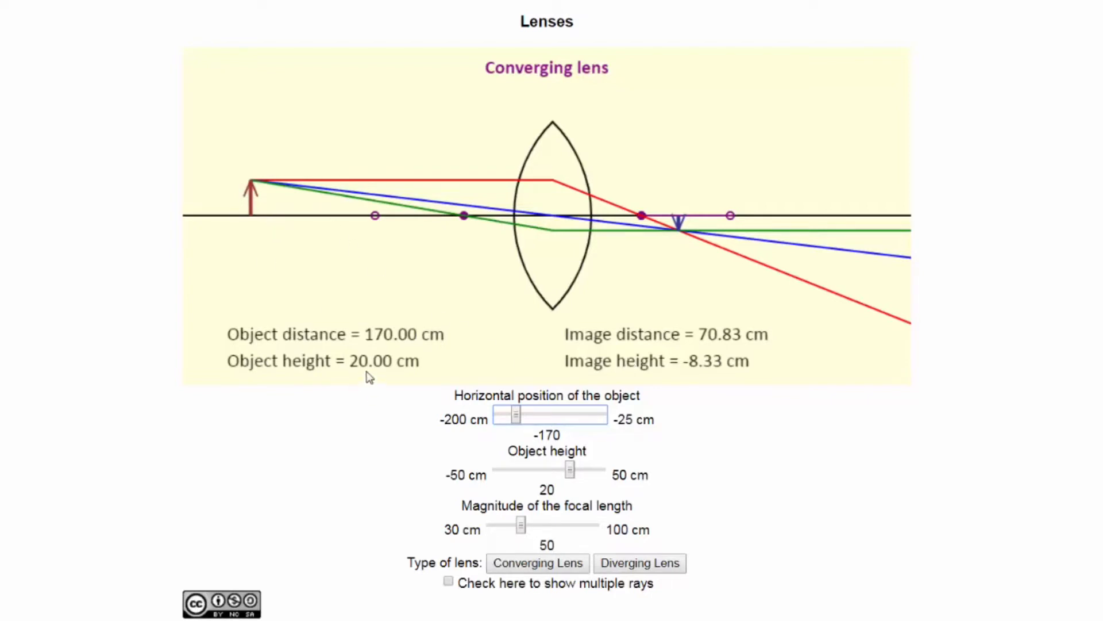
mouse_move(573, 468)
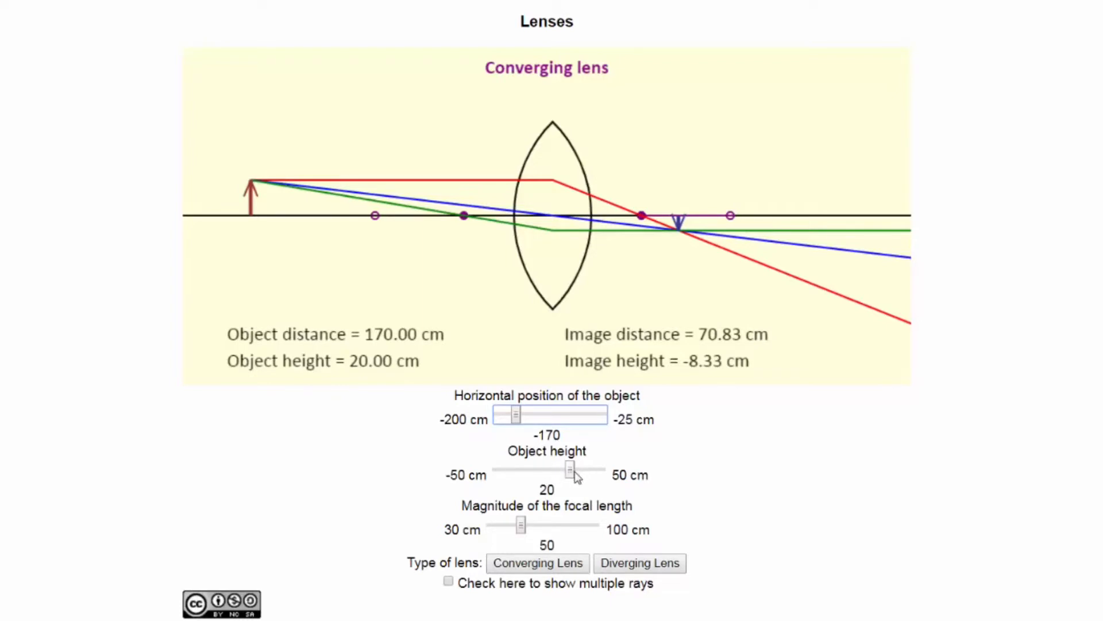
mouse_move(556, 525)
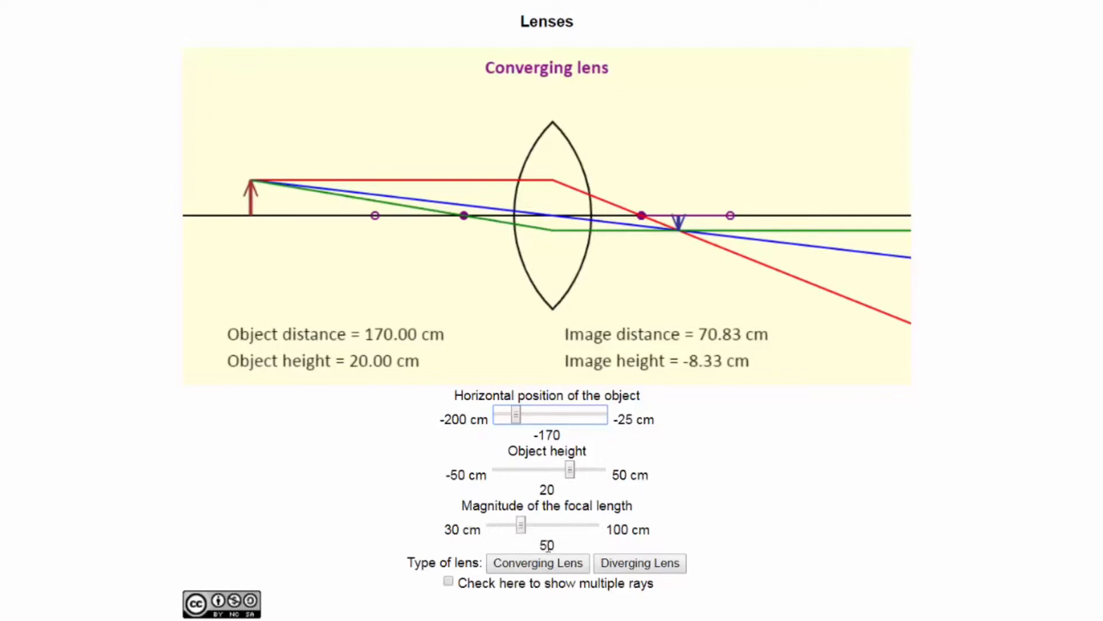
mouse_move(505, 230)
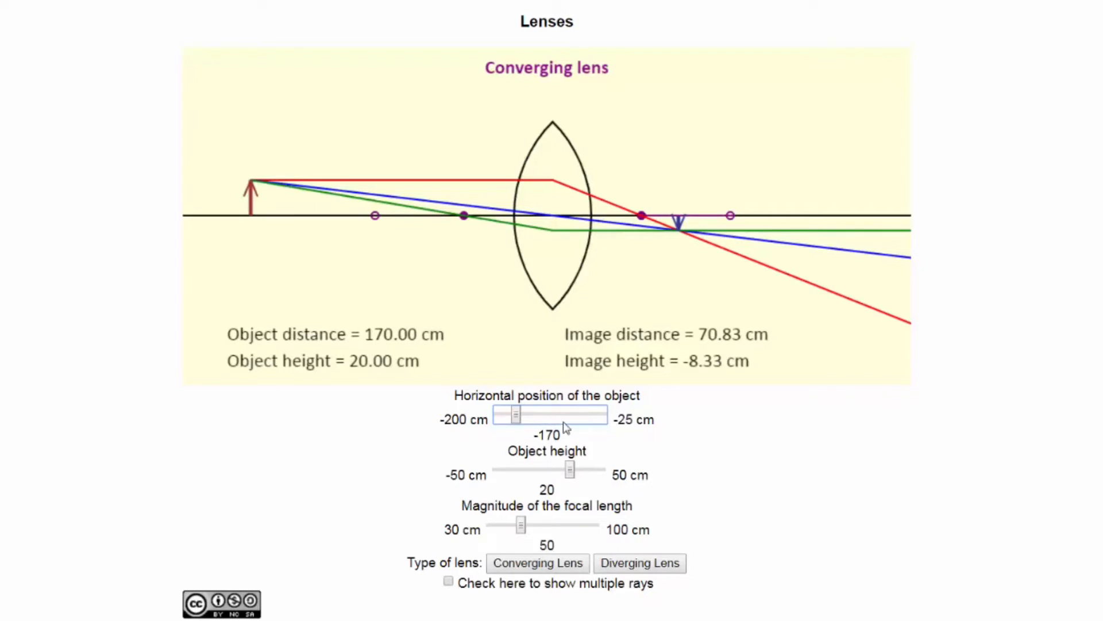
mouse_move(658, 483)
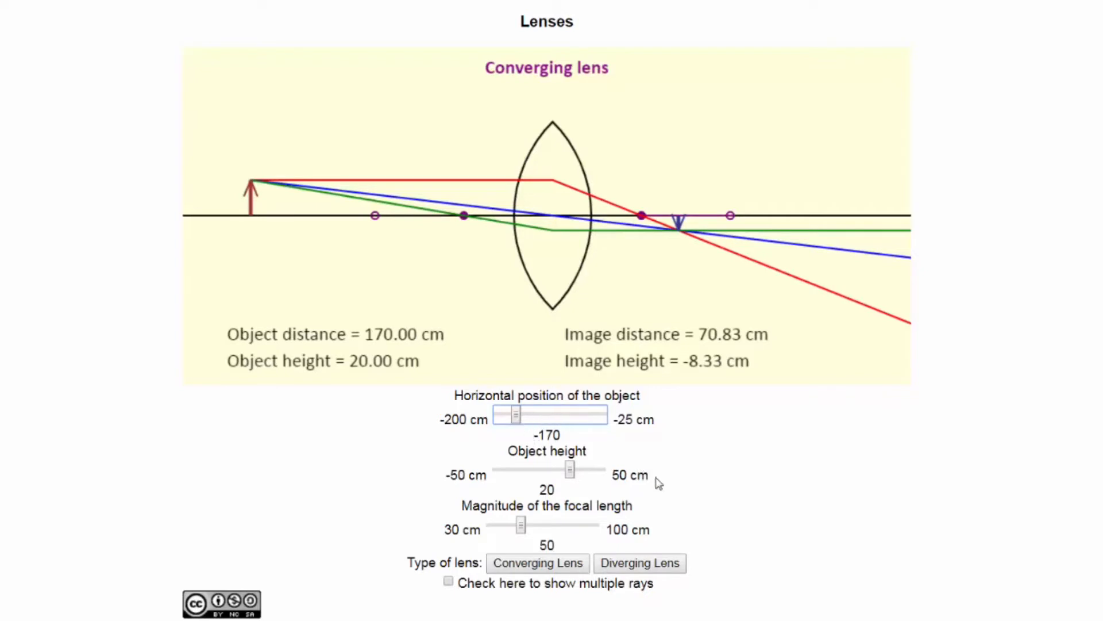
mouse_move(354, 174)
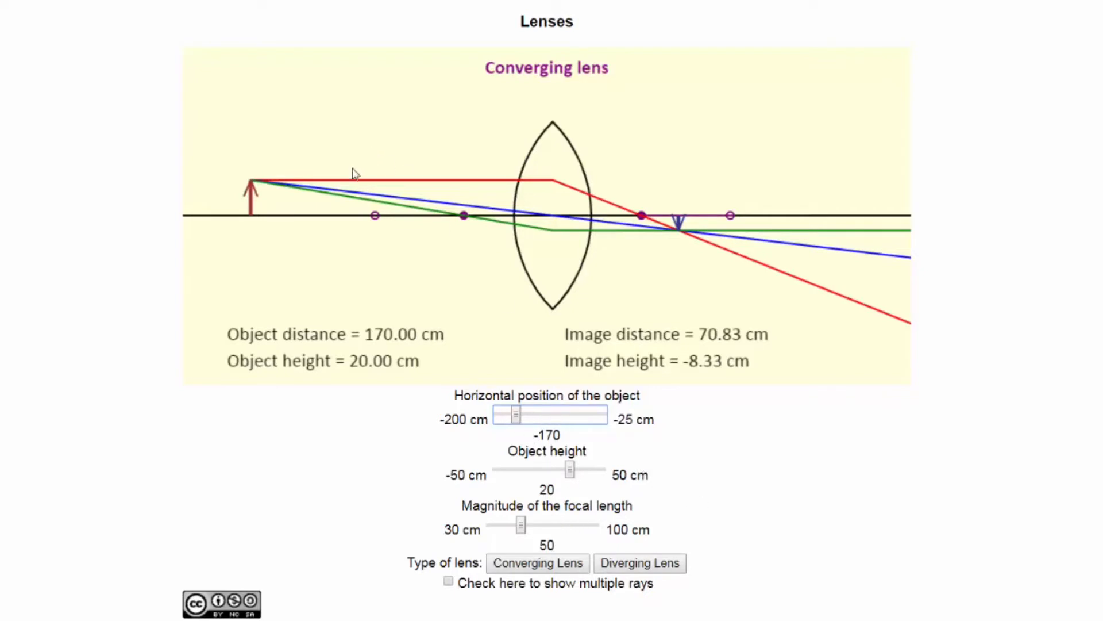
mouse_move(269, 204)
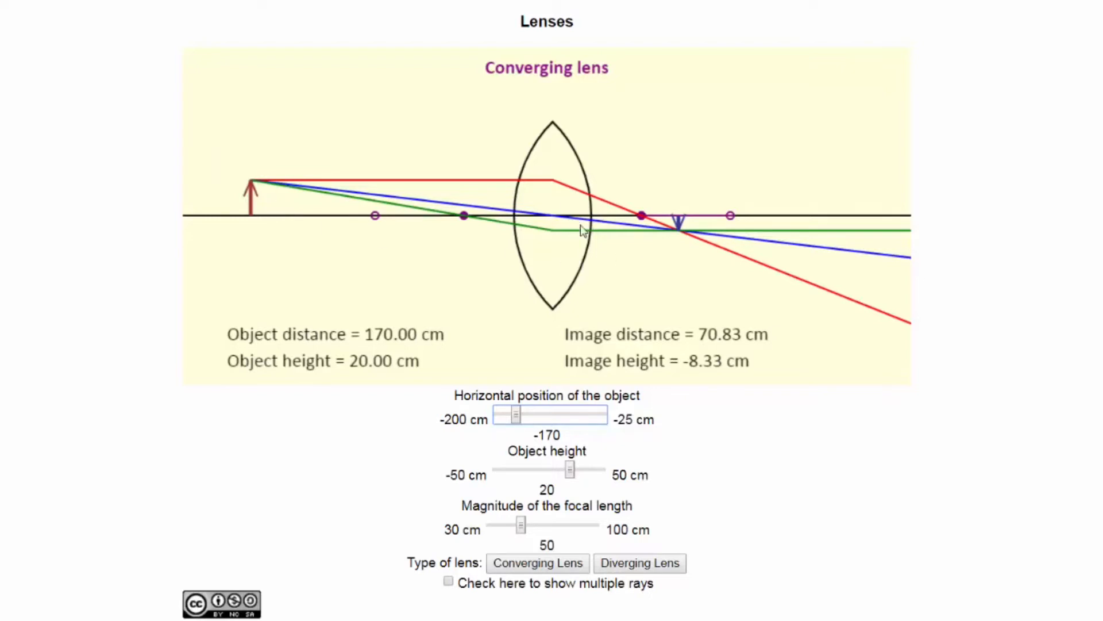
mouse_move(744, 527)
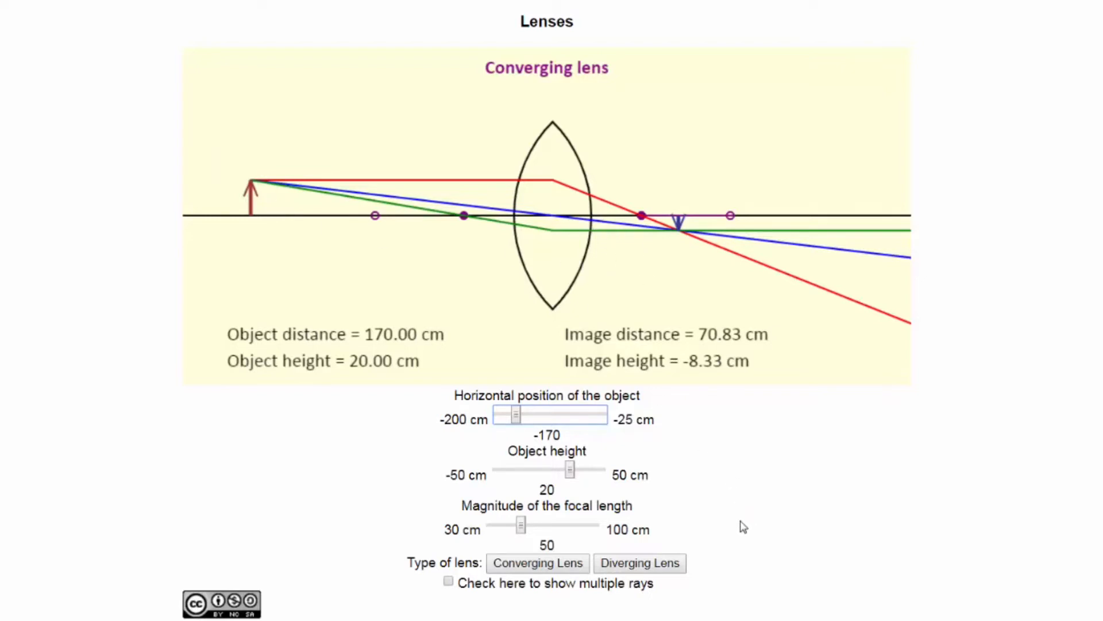
mouse_move(756, 505)
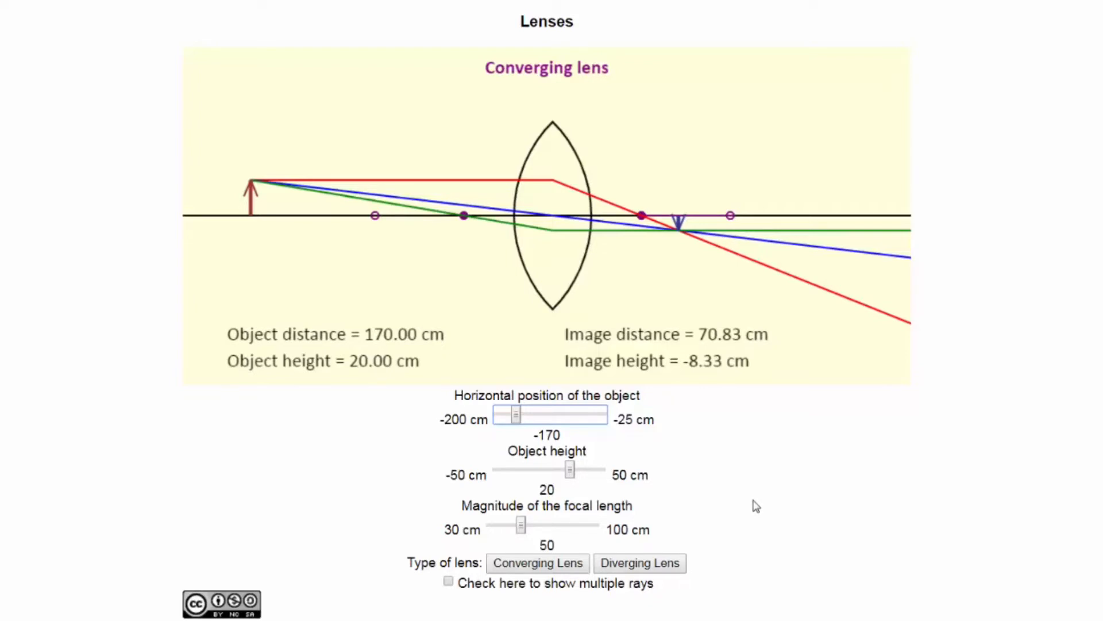
mouse_move(720, 499)
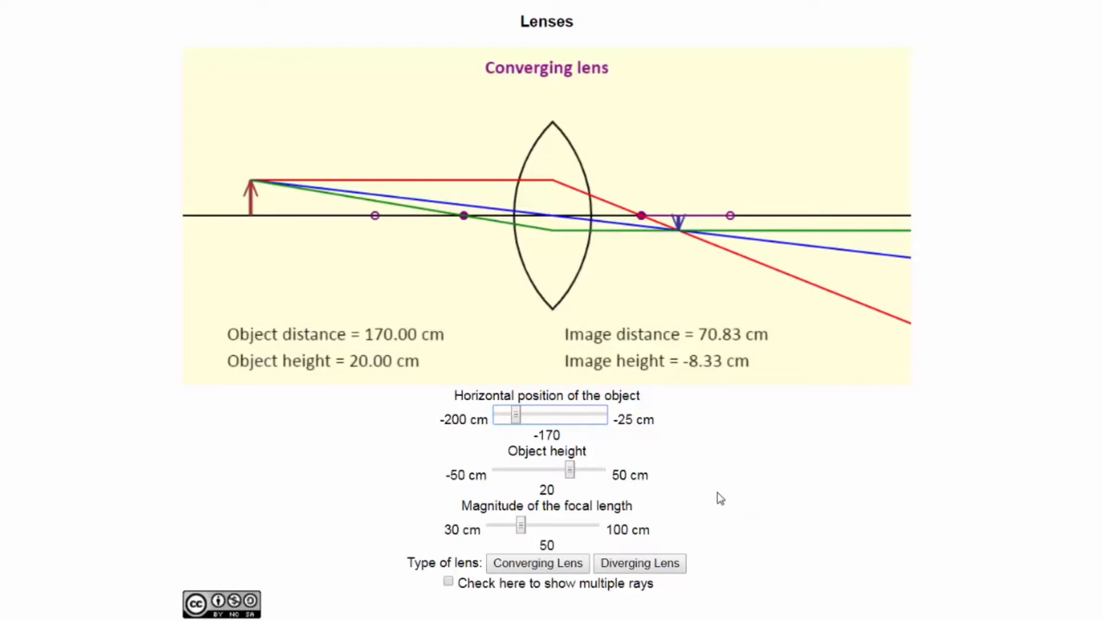
mouse_move(731, 489)
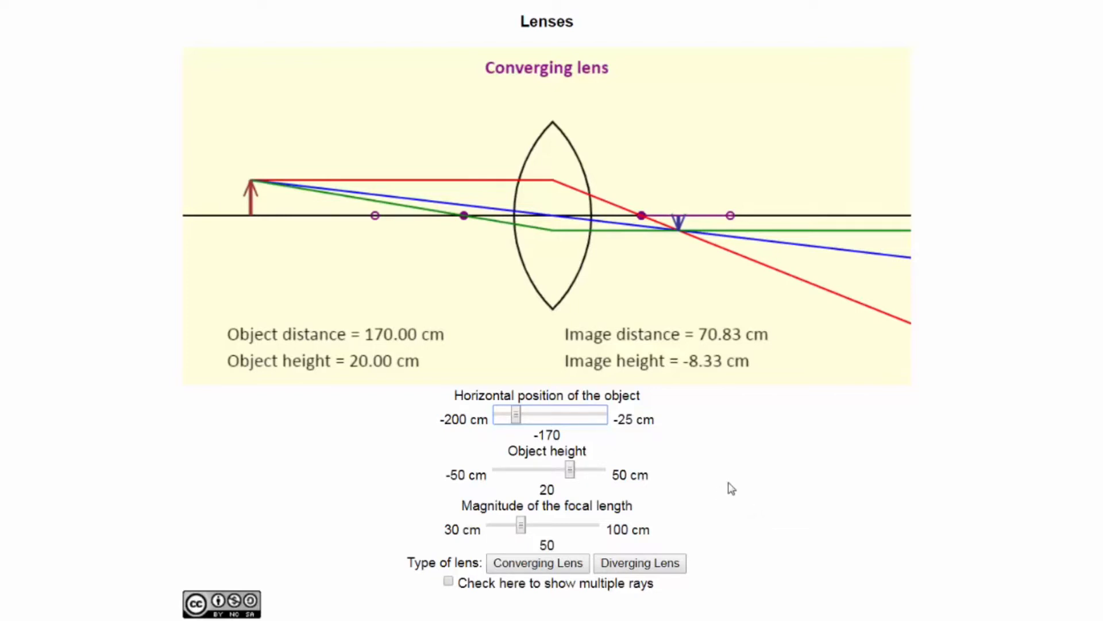
mouse_move(724, 447)
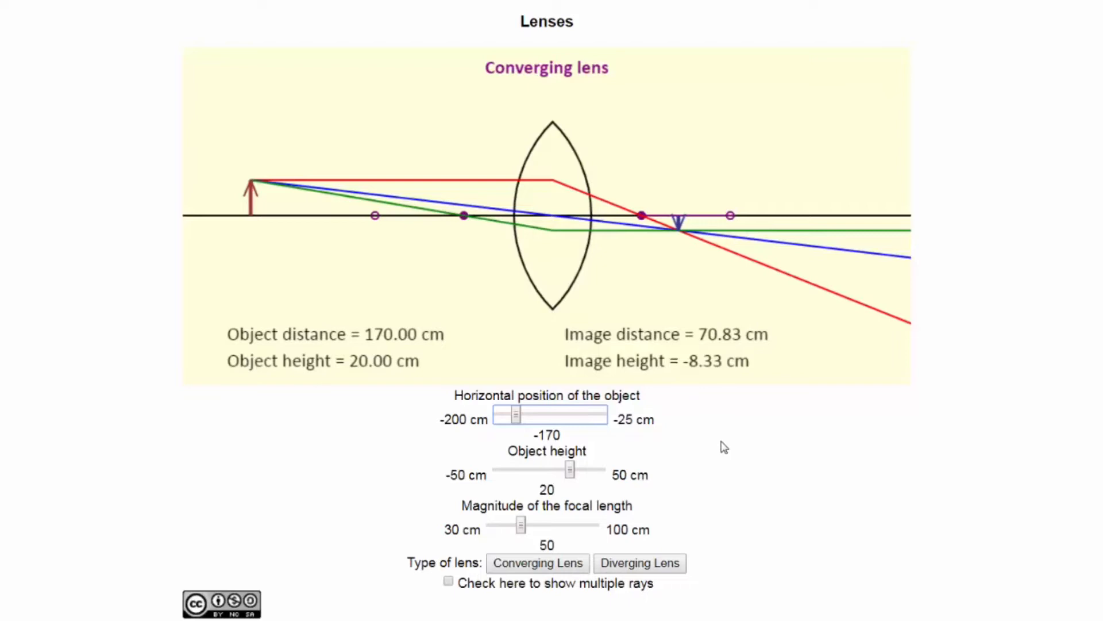
mouse_move(358, 216)
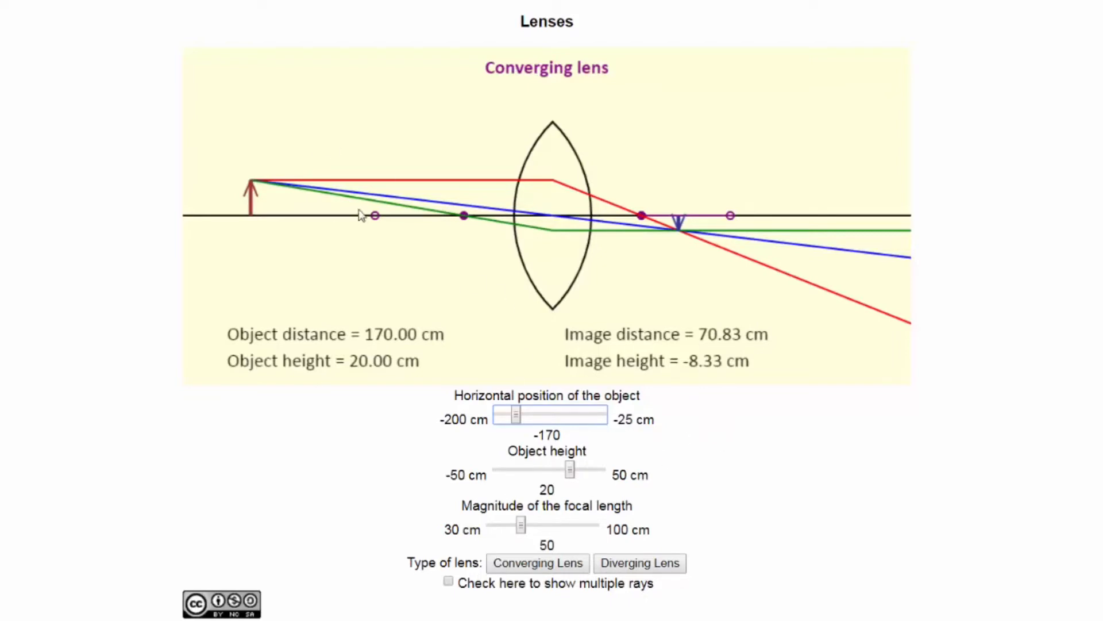
mouse_move(871, 505)
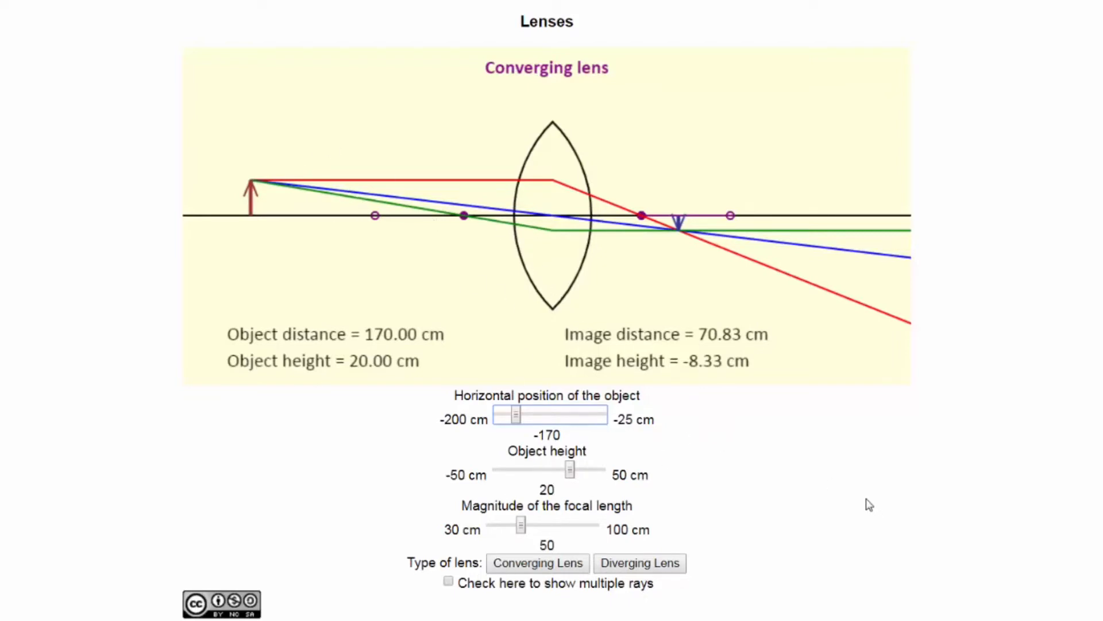
mouse_move(480, 395)
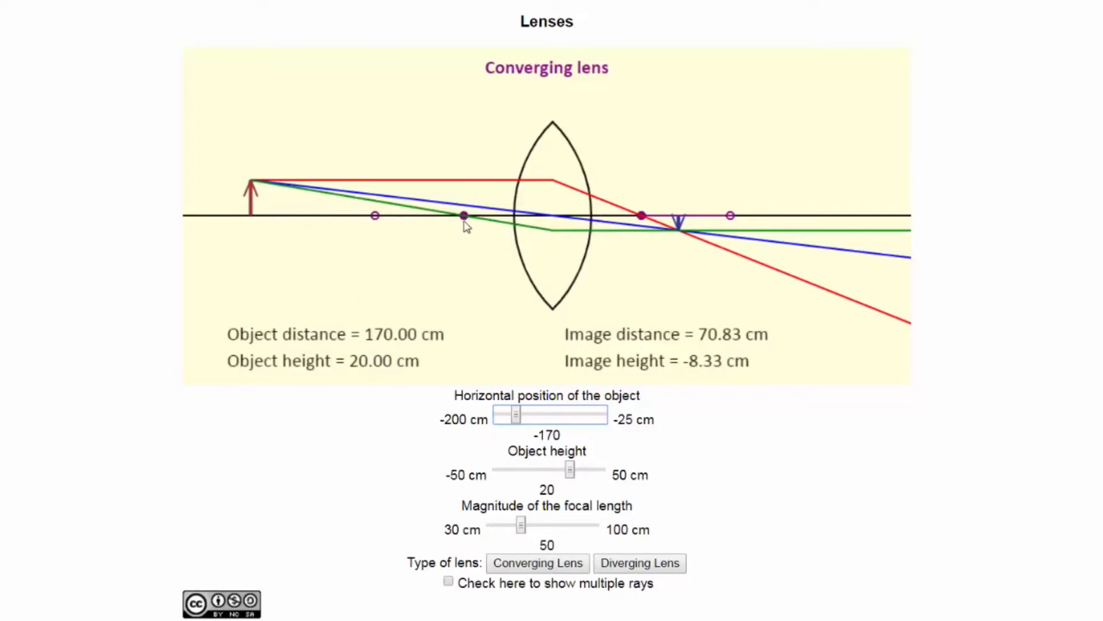
- Sweep the object through 65 and 35 cm, ending at 30 cm inside the focal length
left_click_drag(512, 414, 517, 414)
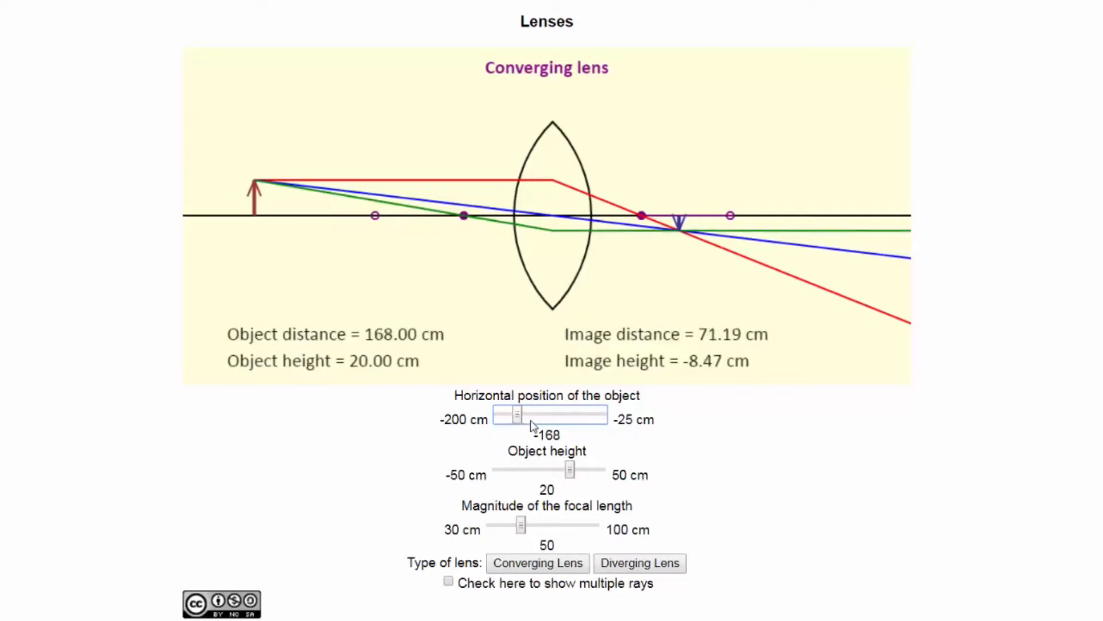
left_click_drag(514, 415, 570, 415)
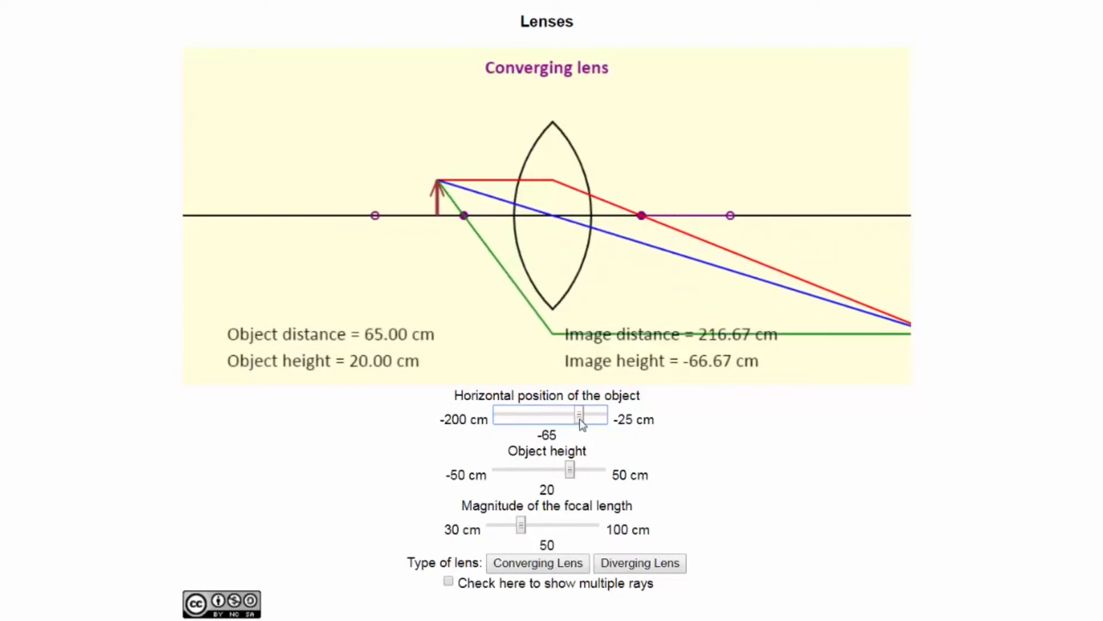
left_click_drag(577, 415, 593, 414)
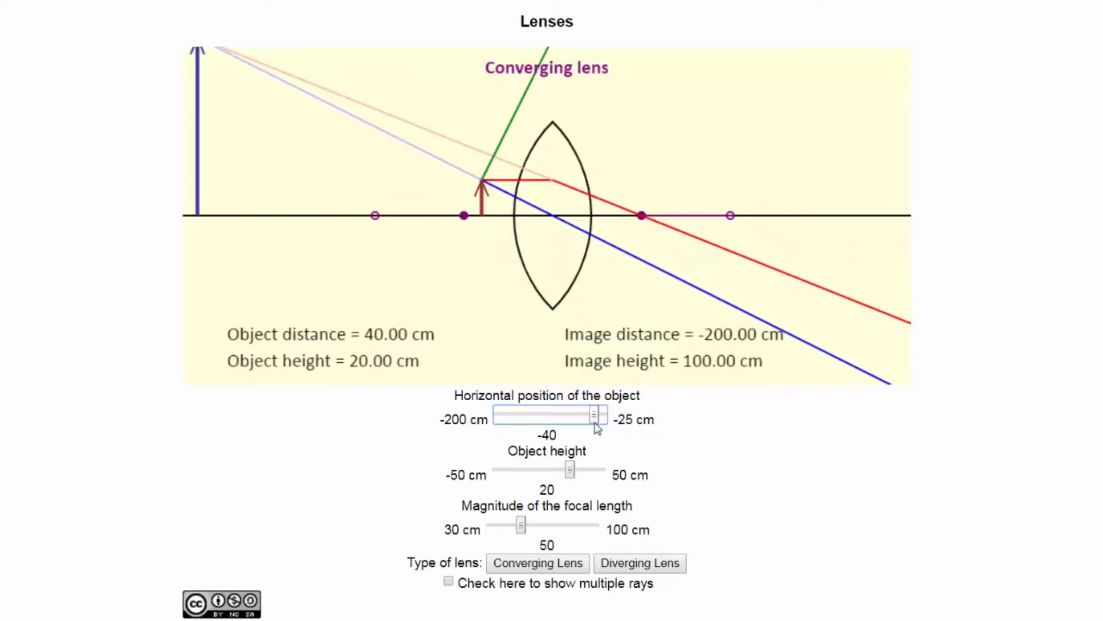
left_click_drag(596, 415, 603, 415)
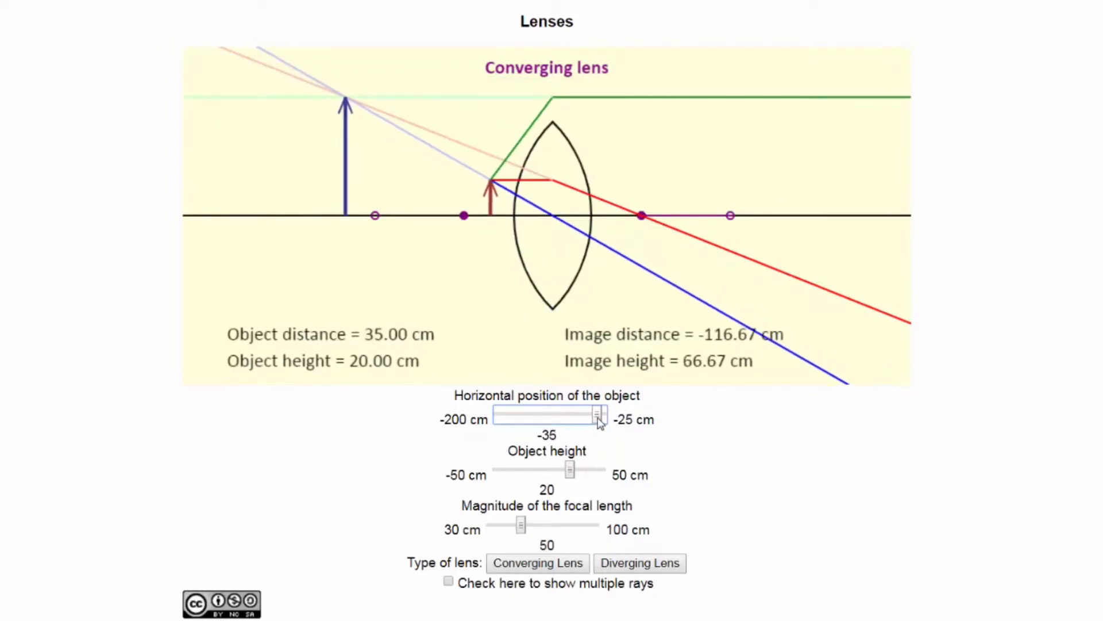
left_click_drag(604, 414, 591, 413)
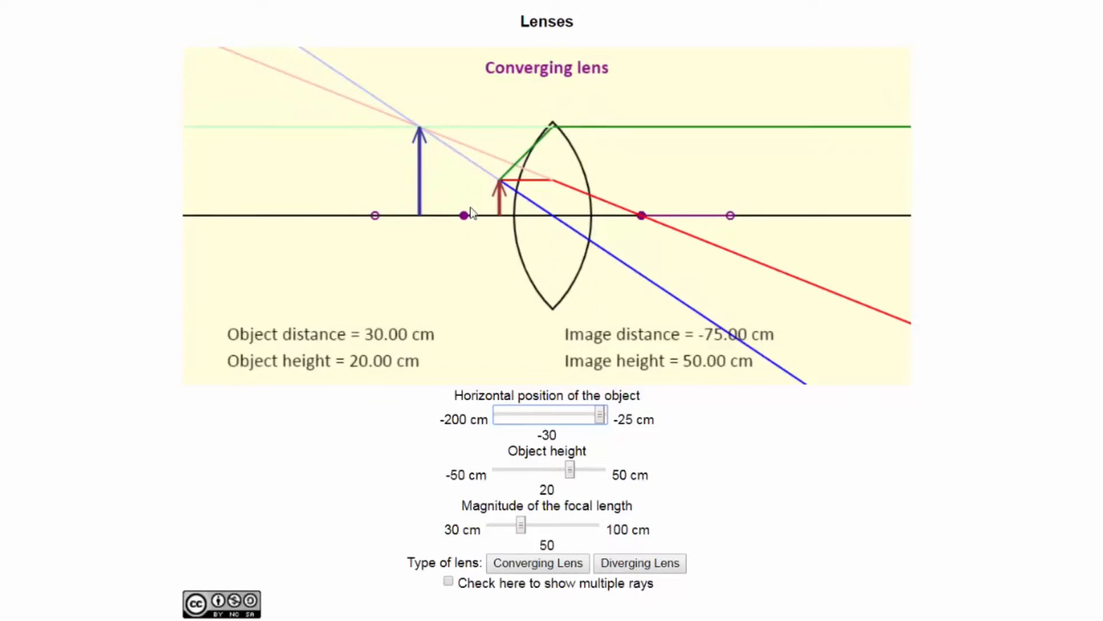
mouse_move(598, 385)
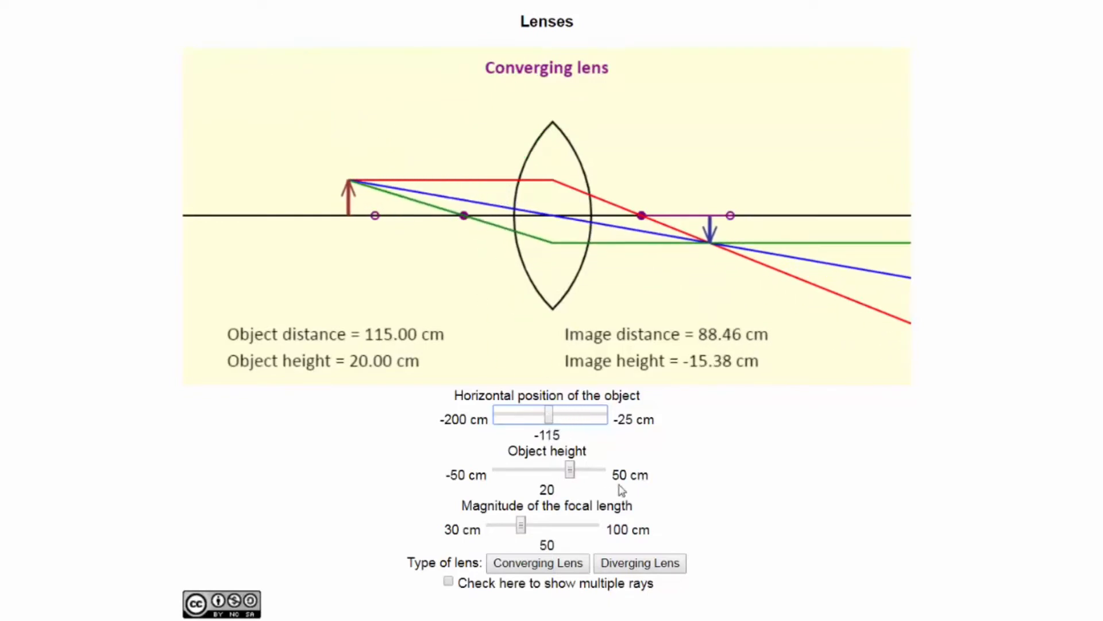
mouse_move(537, 563)
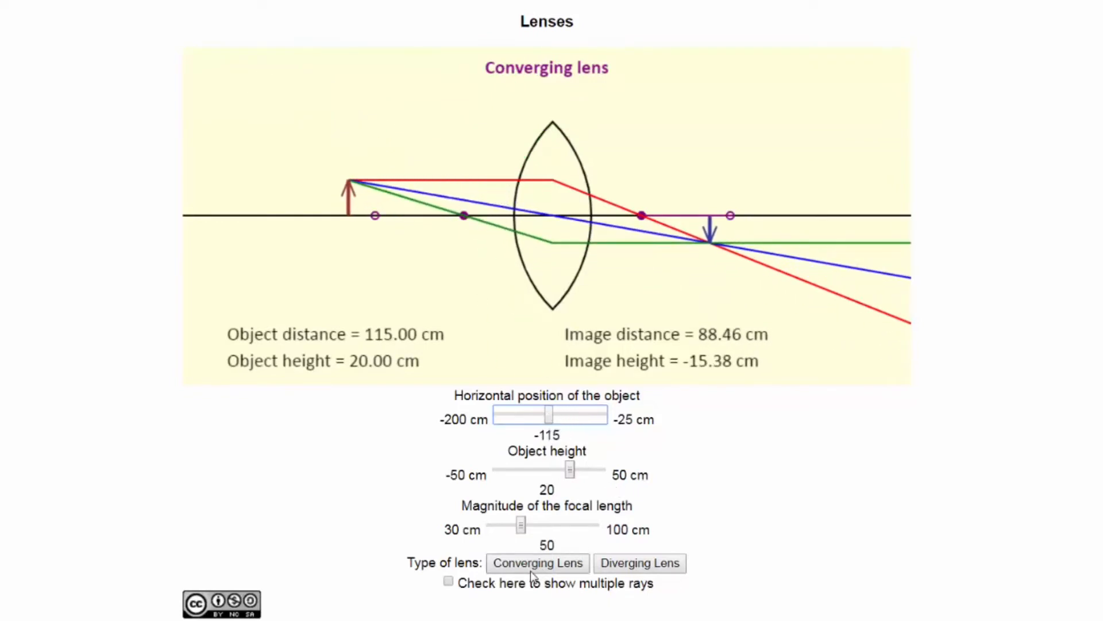
mouse_move(519, 101)
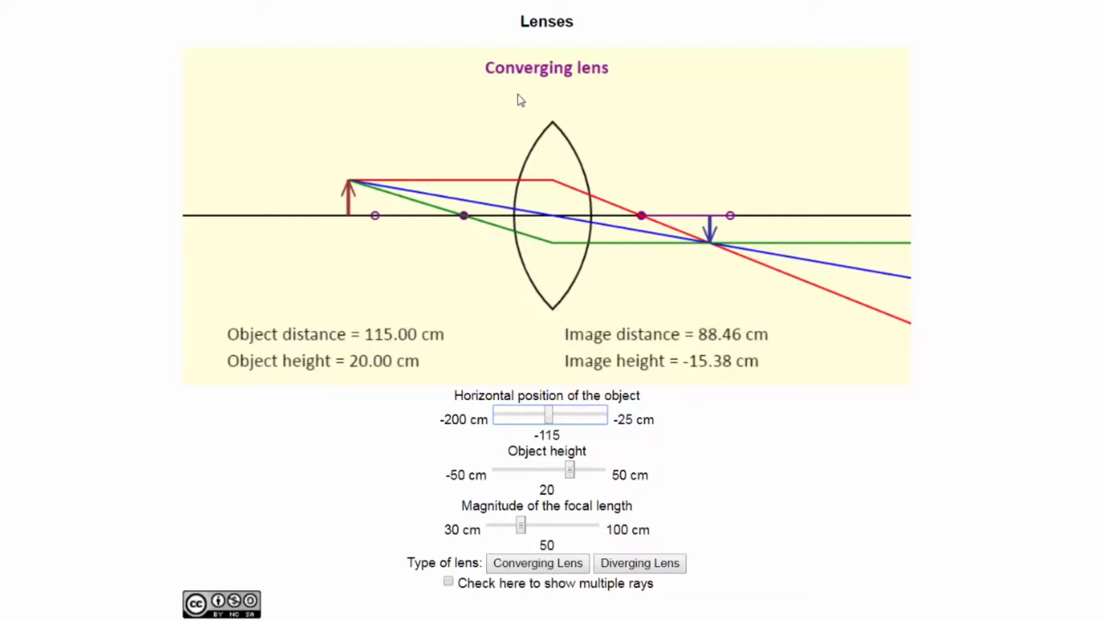
mouse_move(599, 98)
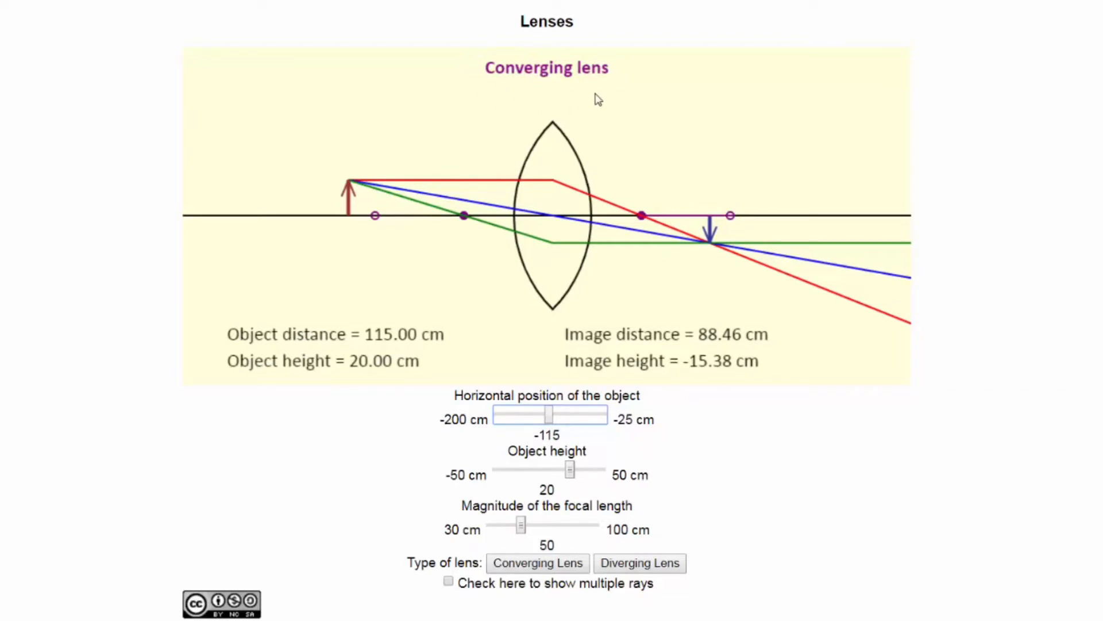
mouse_move(575, 103)
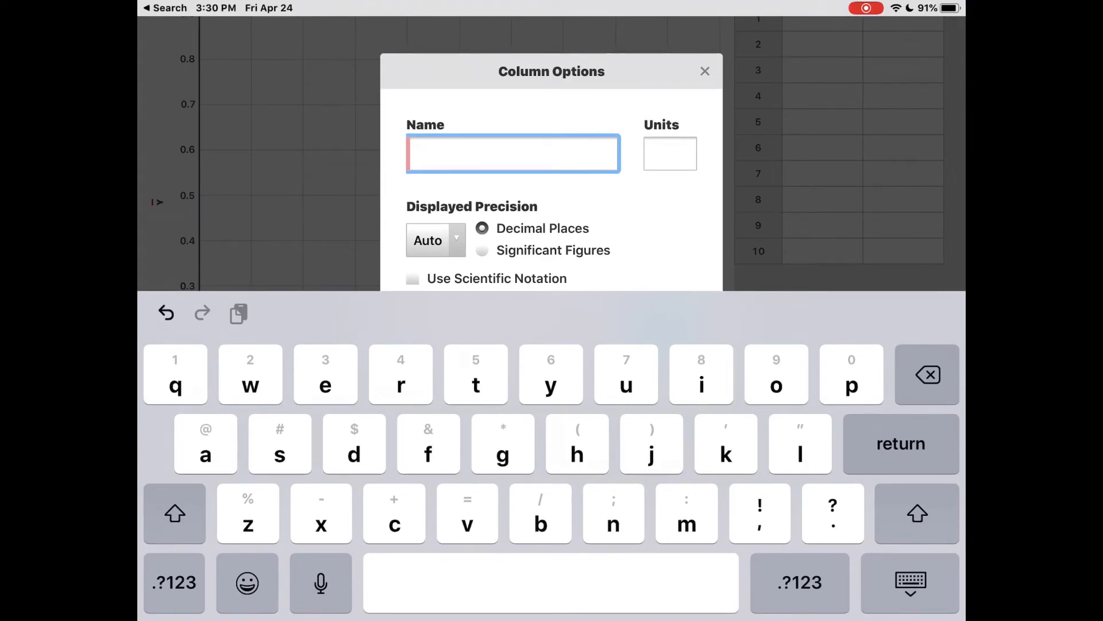
- Finish naming the first column 1/di with units 1/cm
type("/di")
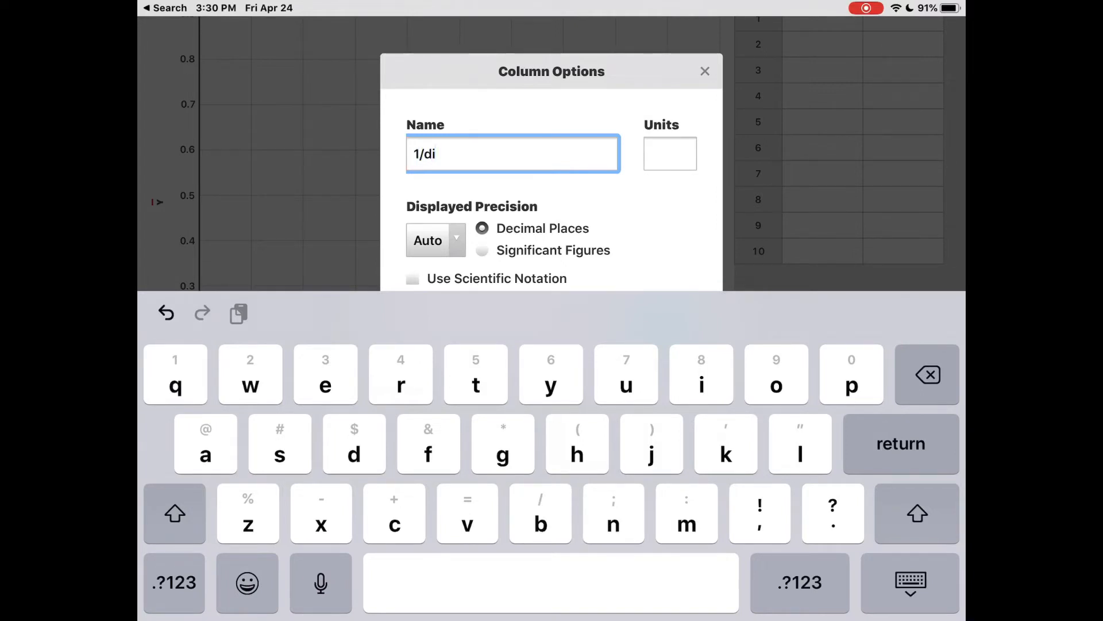
type("1")
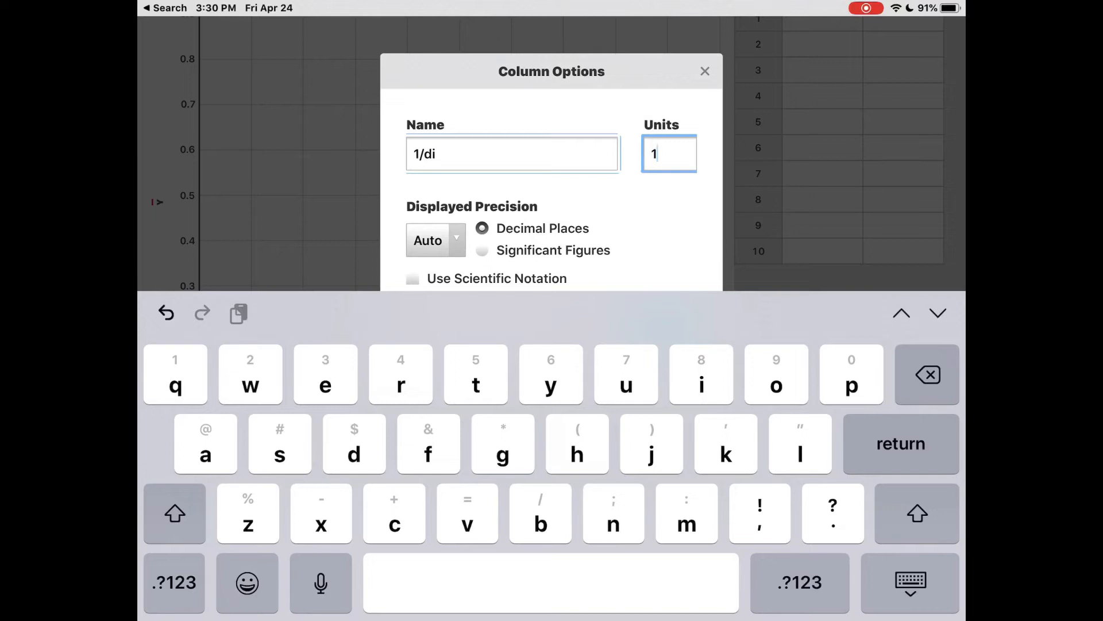
type("/cm")
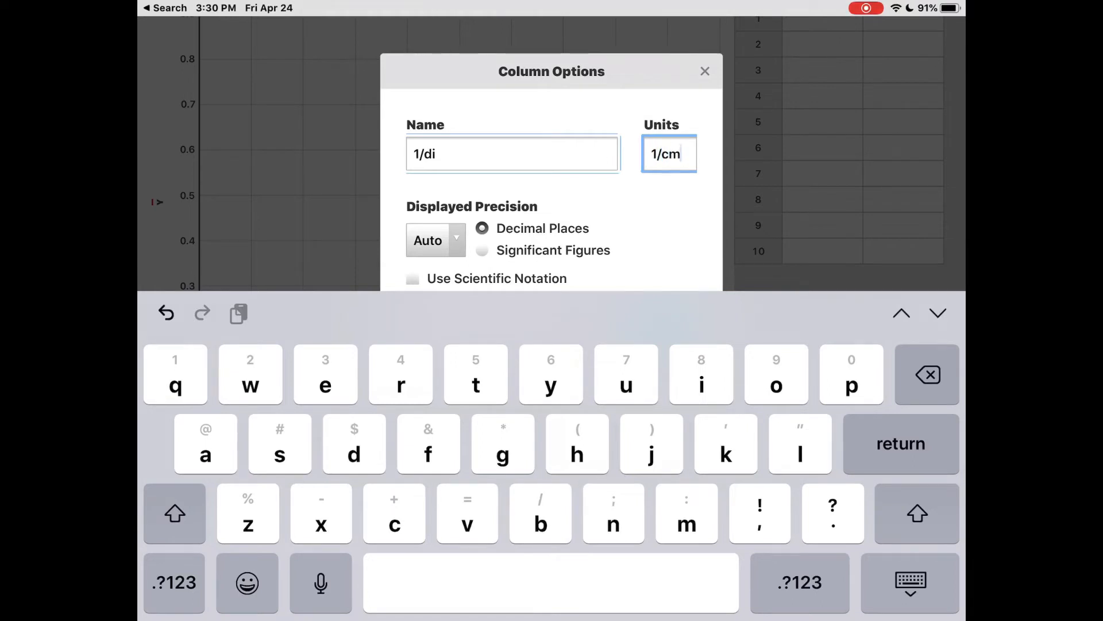
left_click(704, 71)
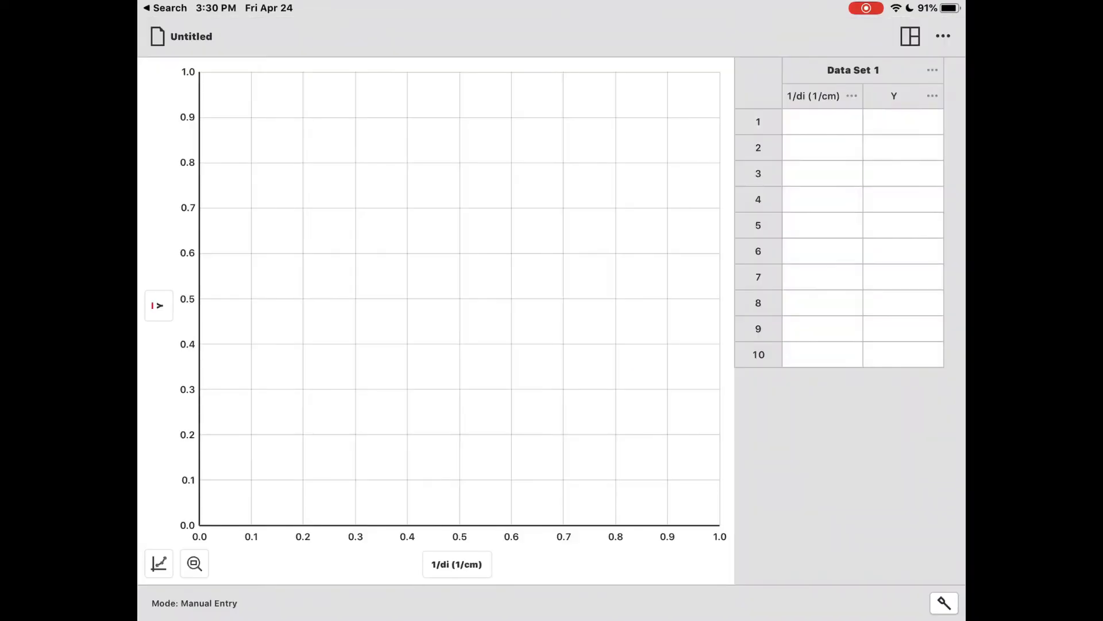
- Name the Y column 1/do with units 1/cm
left_click(932, 96)
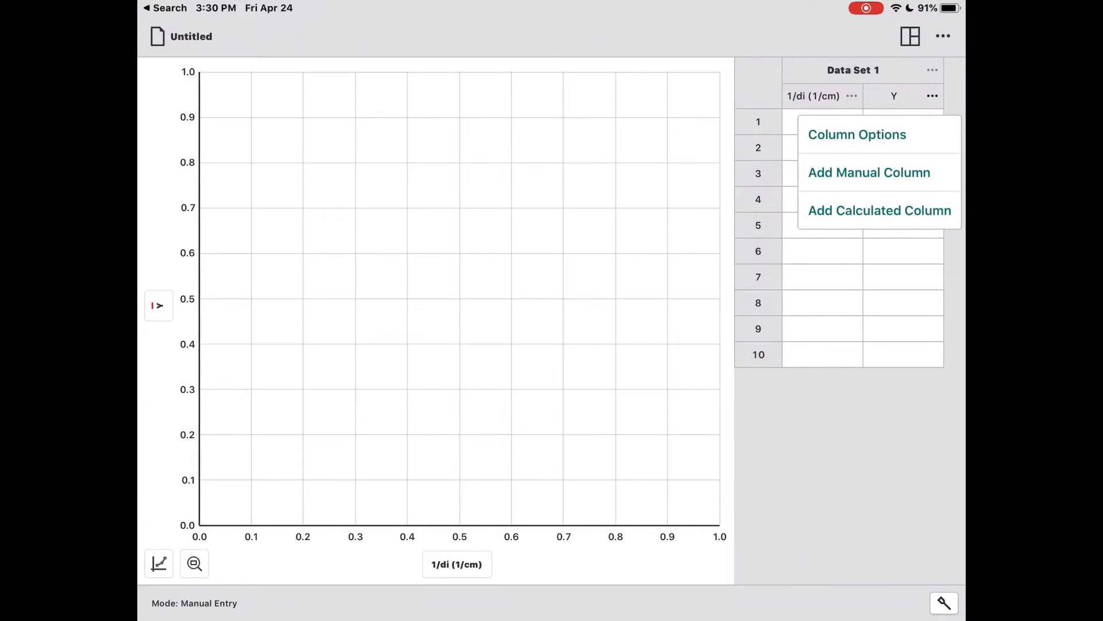
left_click(856, 135)
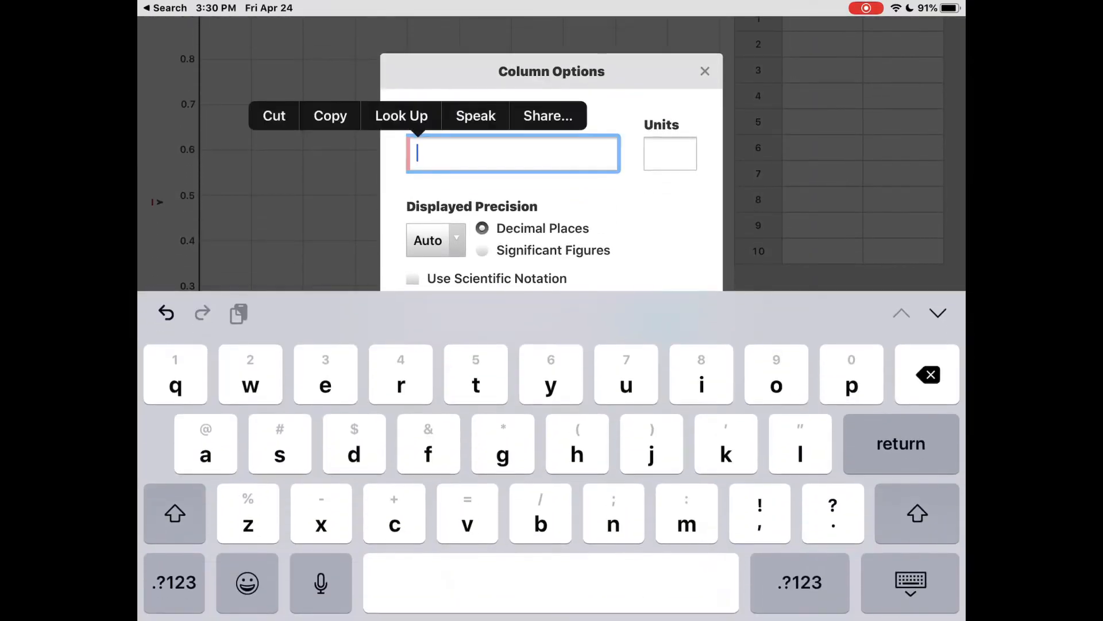
type("1")
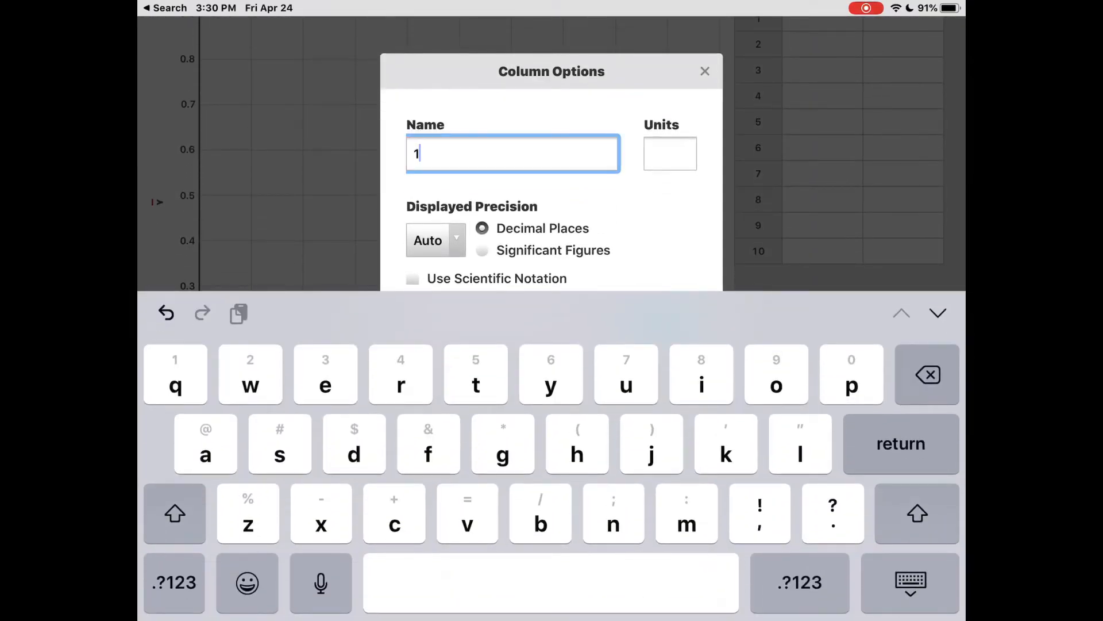
type("/do")
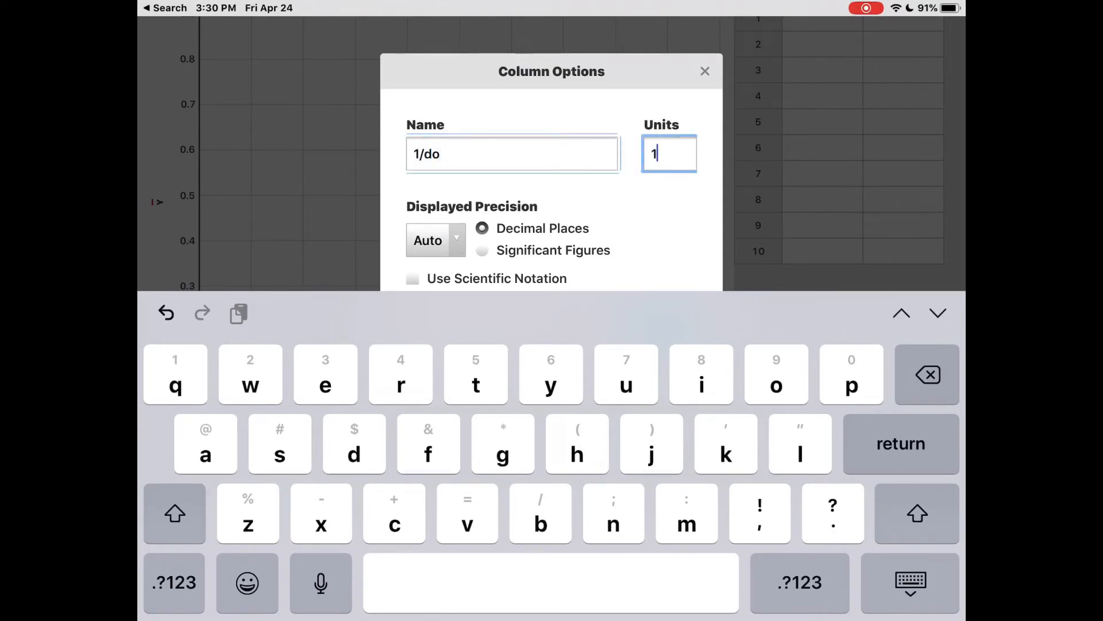
type("bcm")
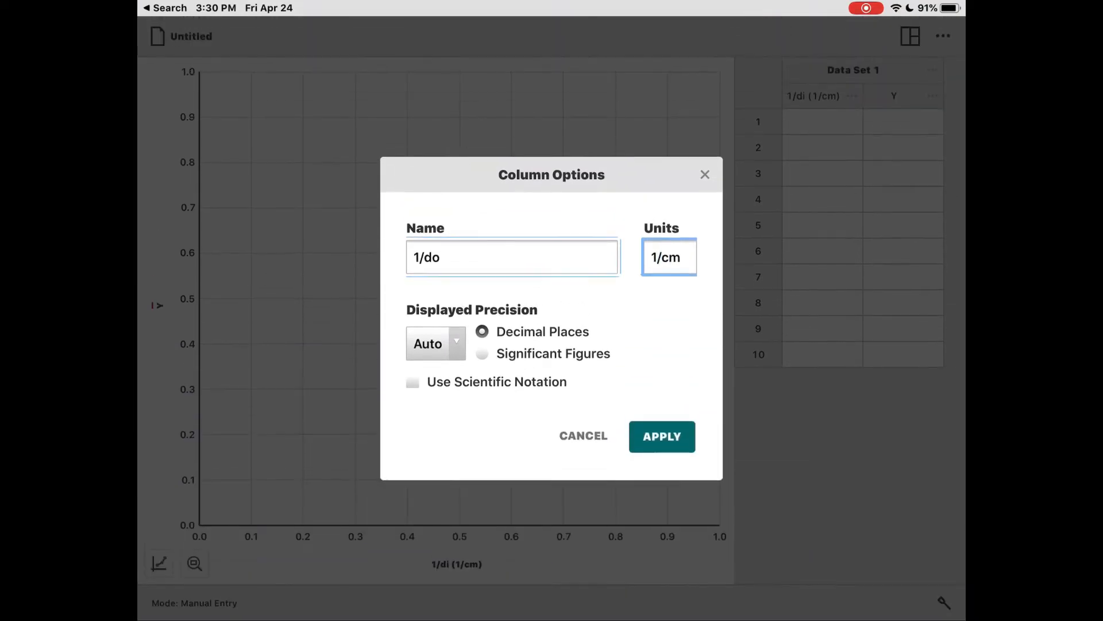
left_click(661, 436)
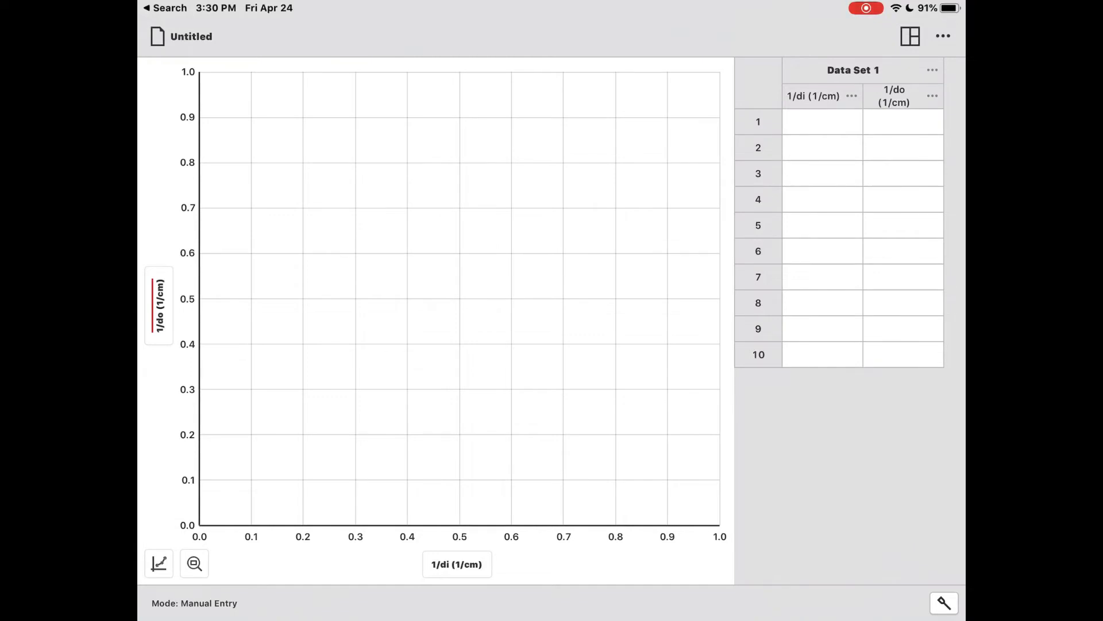
- Enter the pairs 0.05/0.01, 0.05/0.0105, 0.0488/0.0111 and 0.0465/0.0118 into the table
left_click(821, 121)
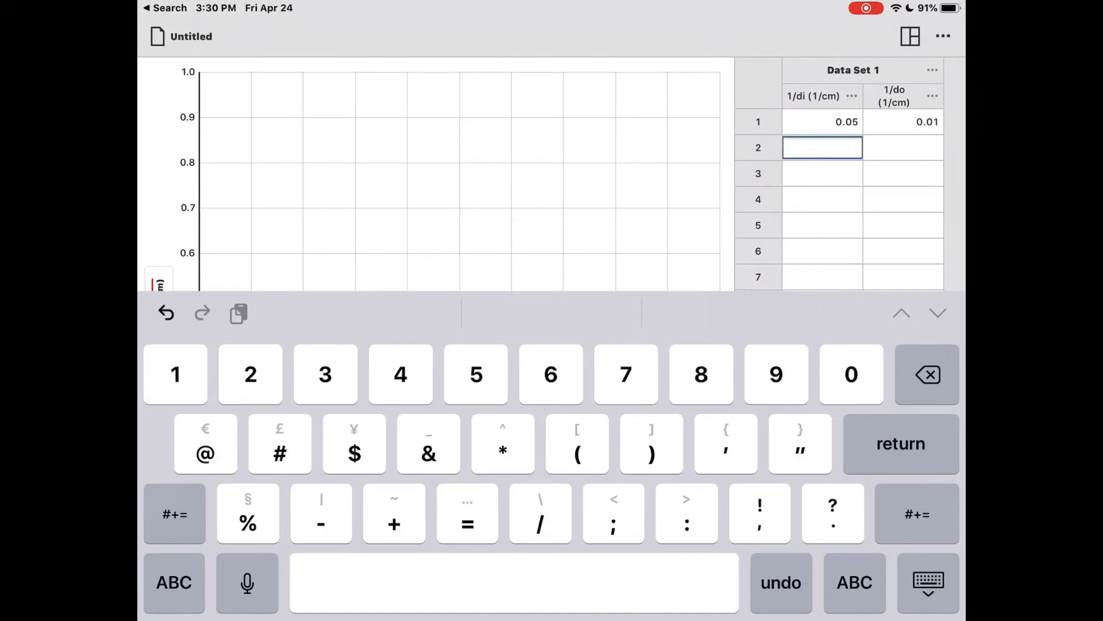
type("0.05")
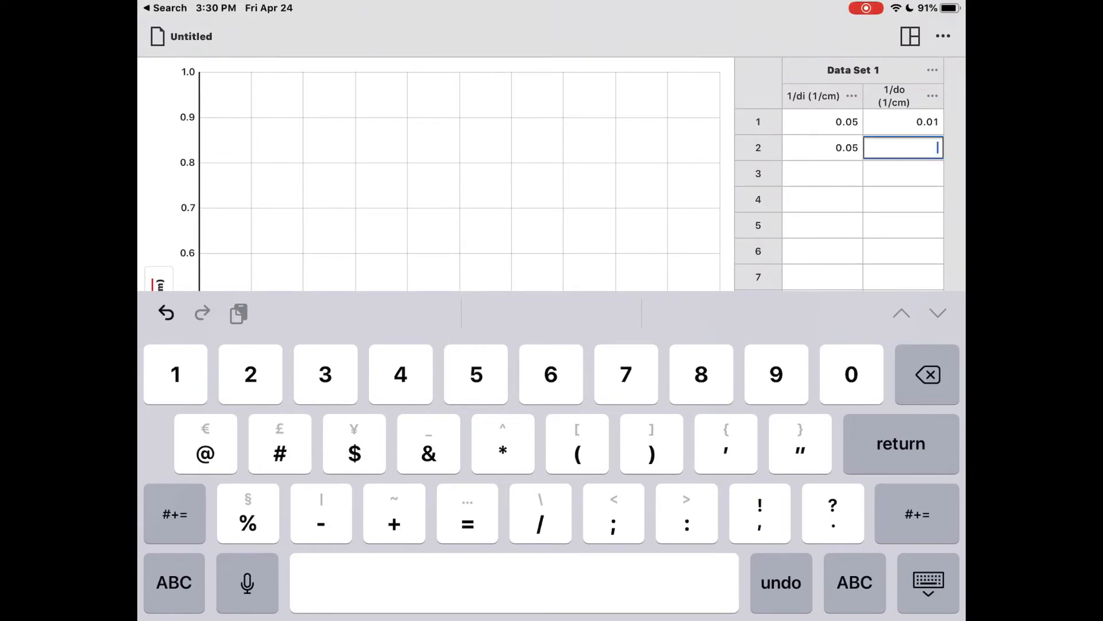
type(".0118")
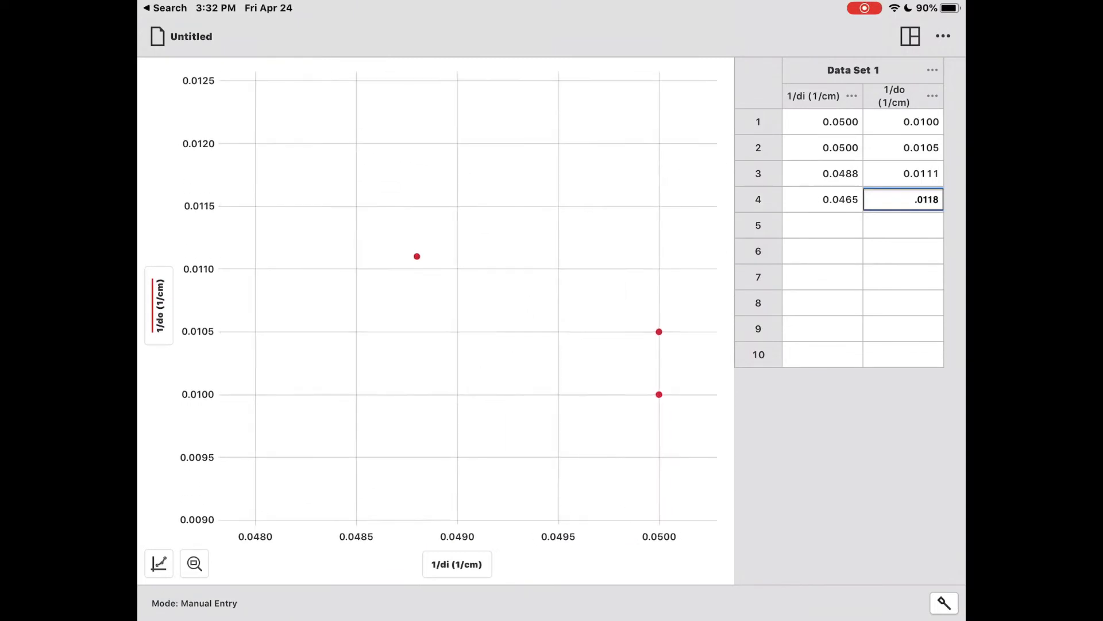
left_click(194, 563)
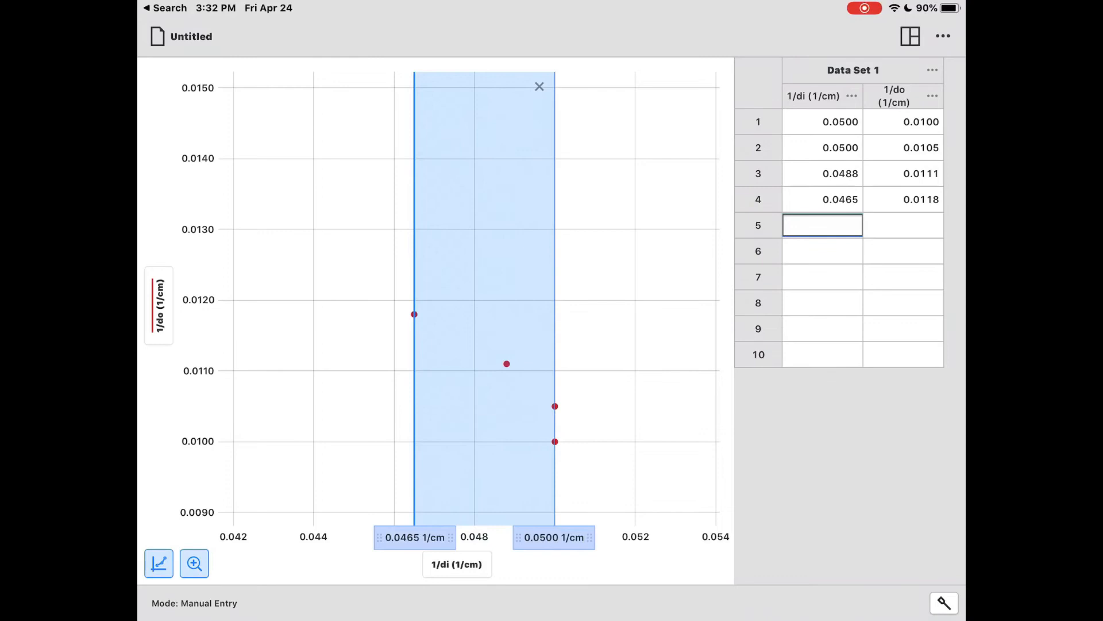
- Apply a linear curve fit to the points, giving slope −0.4438 and intercept 0.03252
left_click(193, 563)
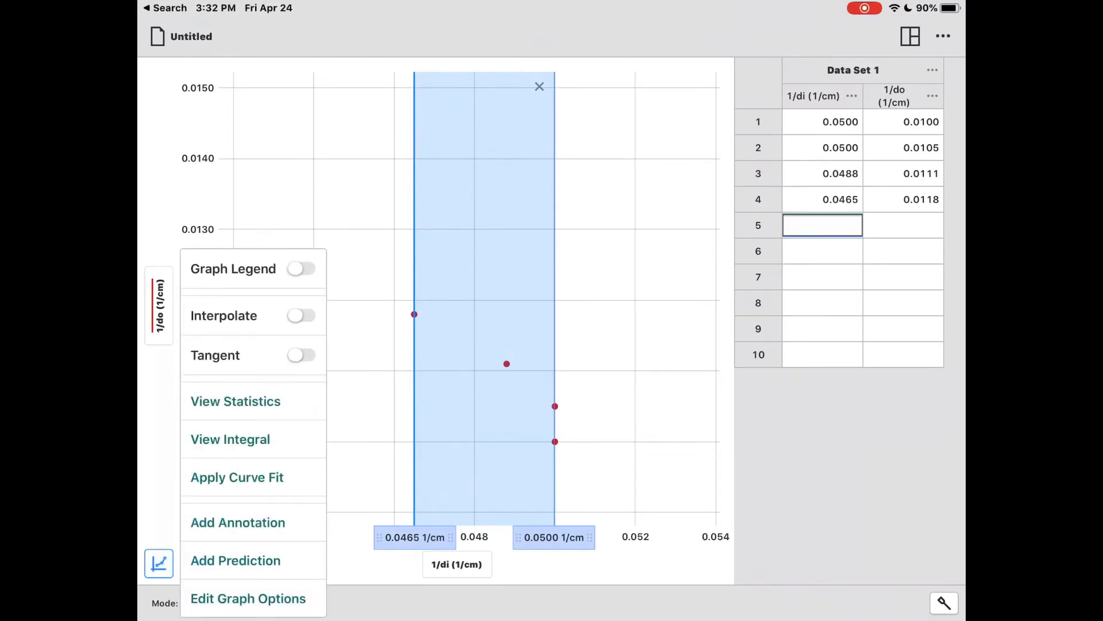
left_click(236, 477)
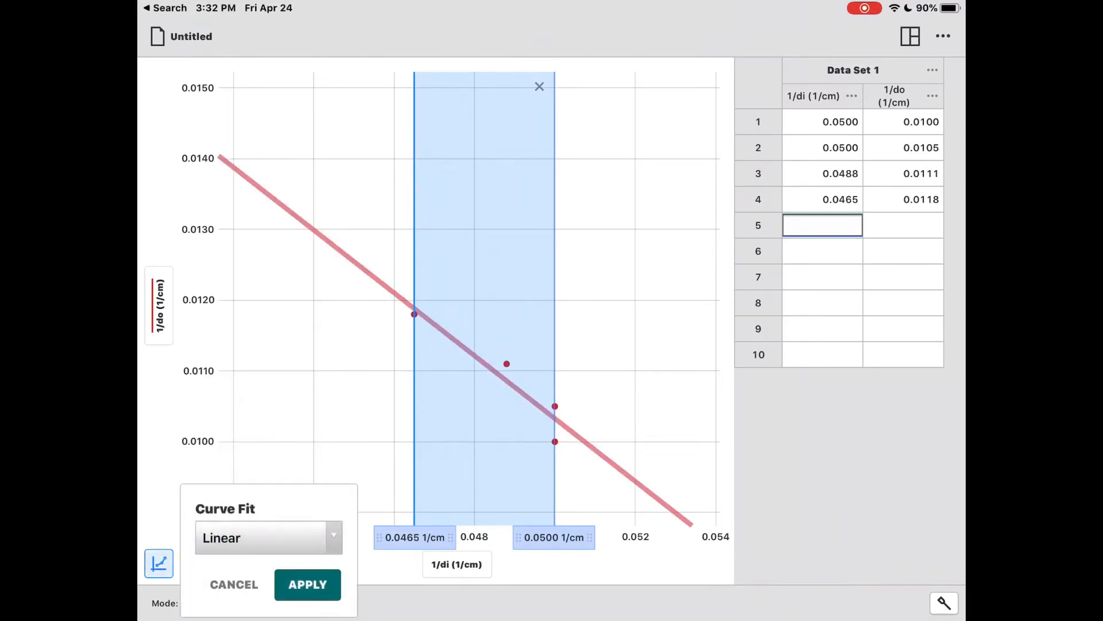
left_click(307, 584)
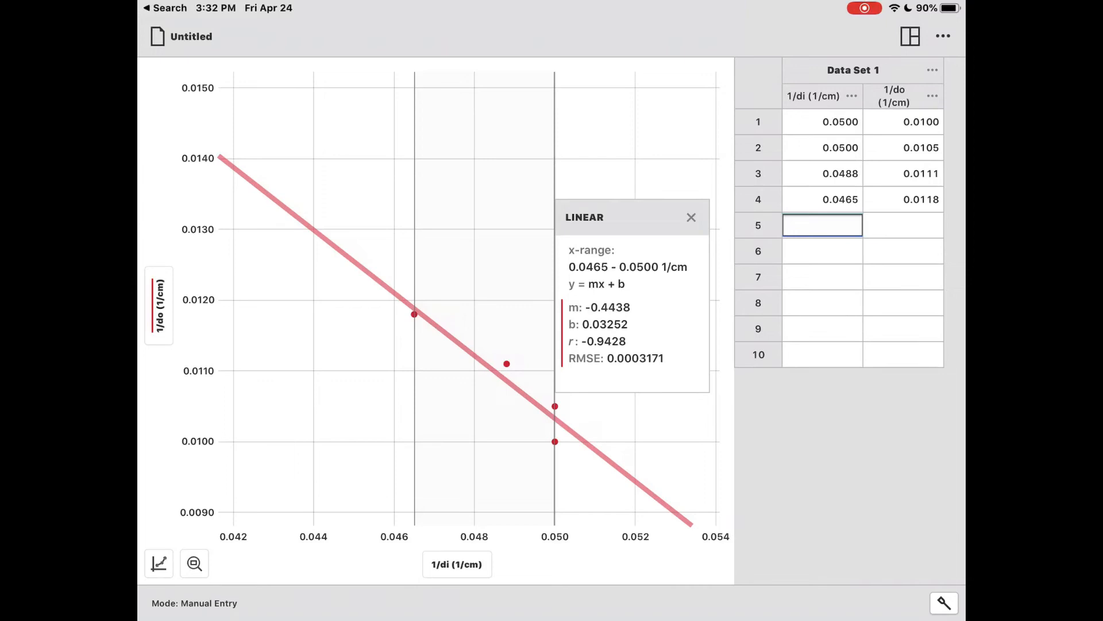
- Set the graph title to '1/do vs 1/di' in the graph options
left_click(160, 563)
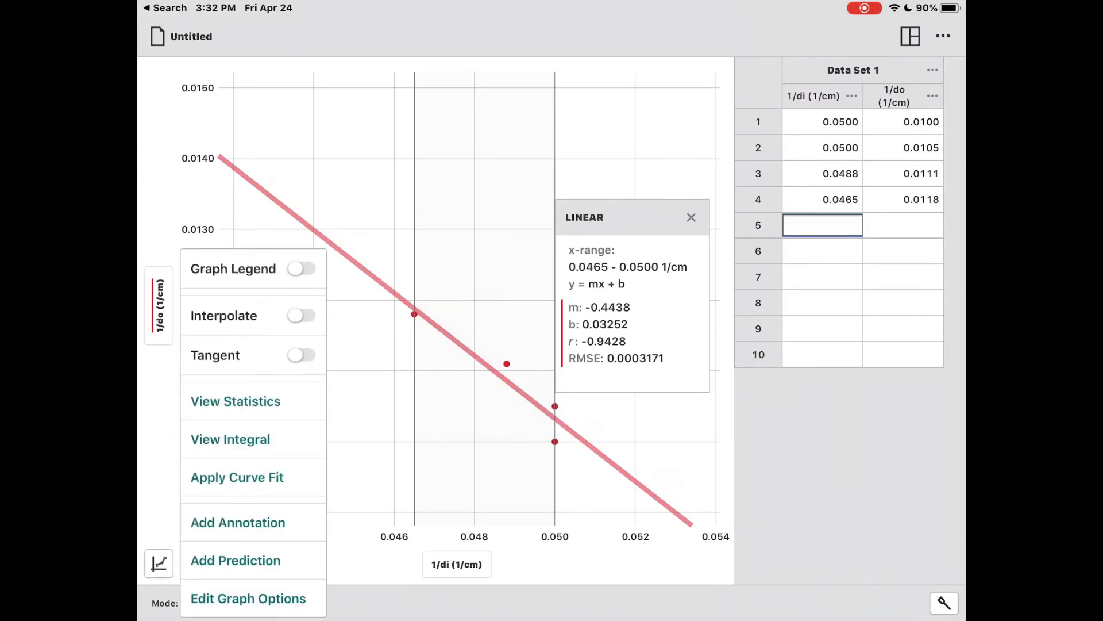
left_click(247, 598)
type("1/do vs")
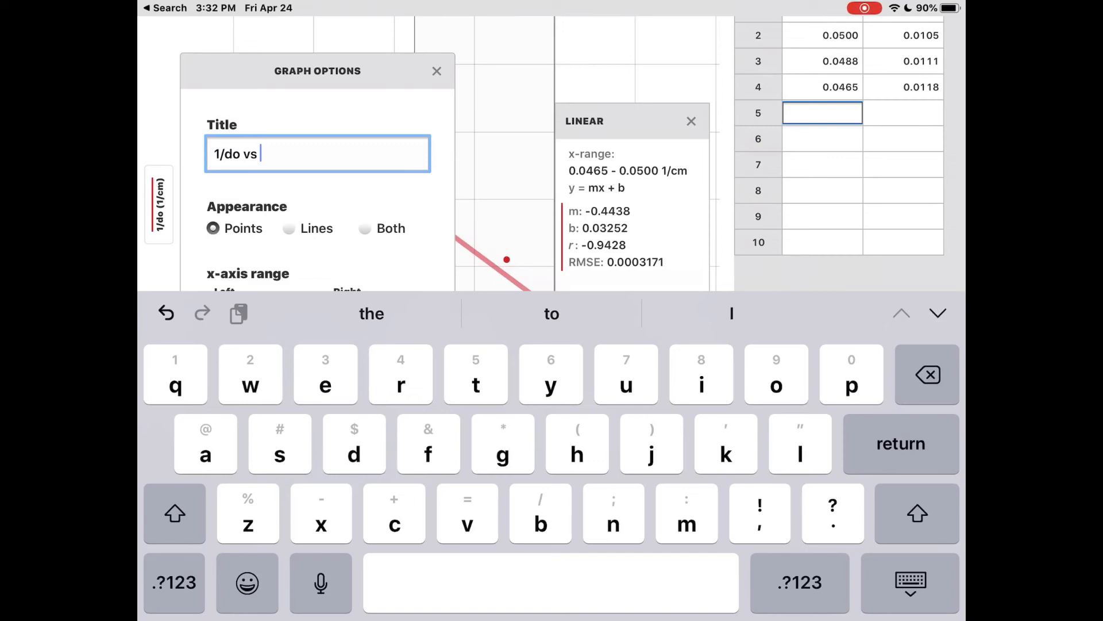
type("1/di")
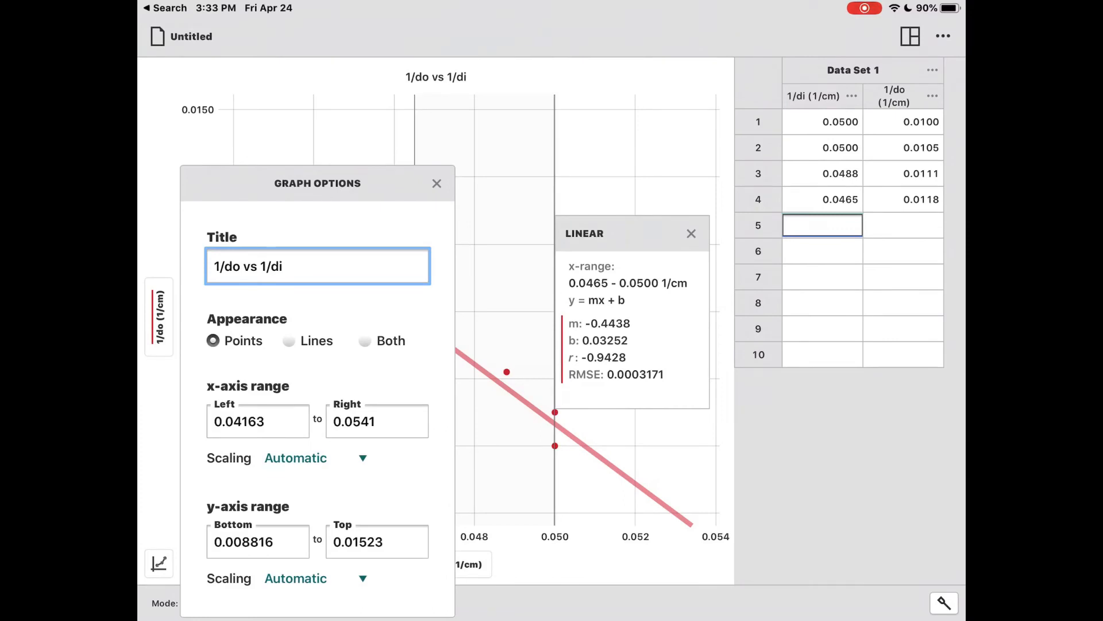
left_click(436, 183)
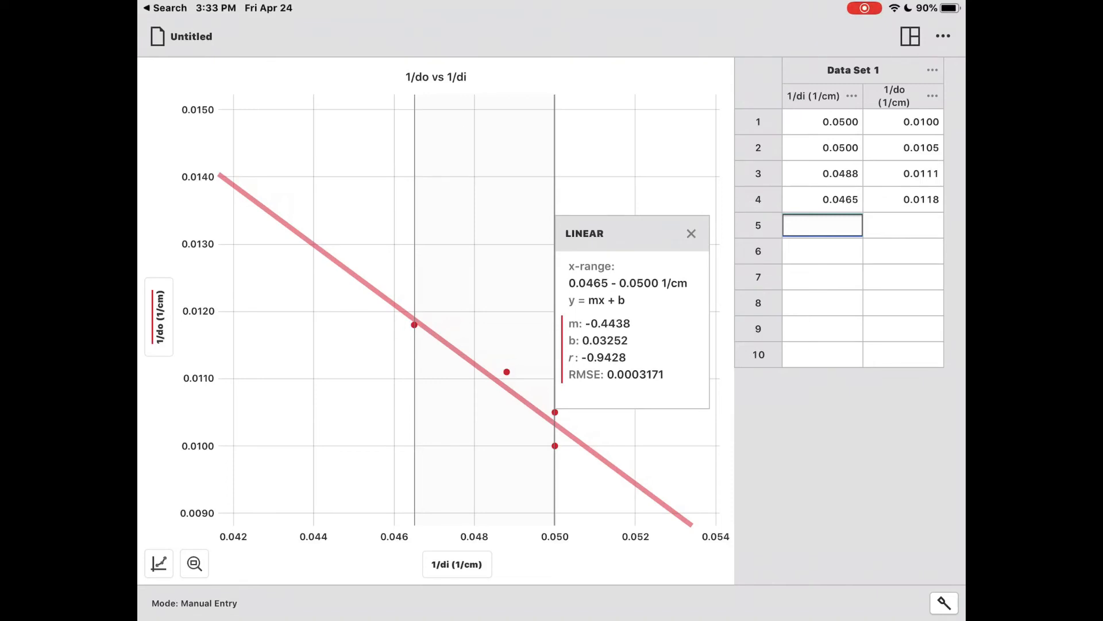
- Switch to the single-graph layout and screenshot the titled graph
left_click(910, 35)
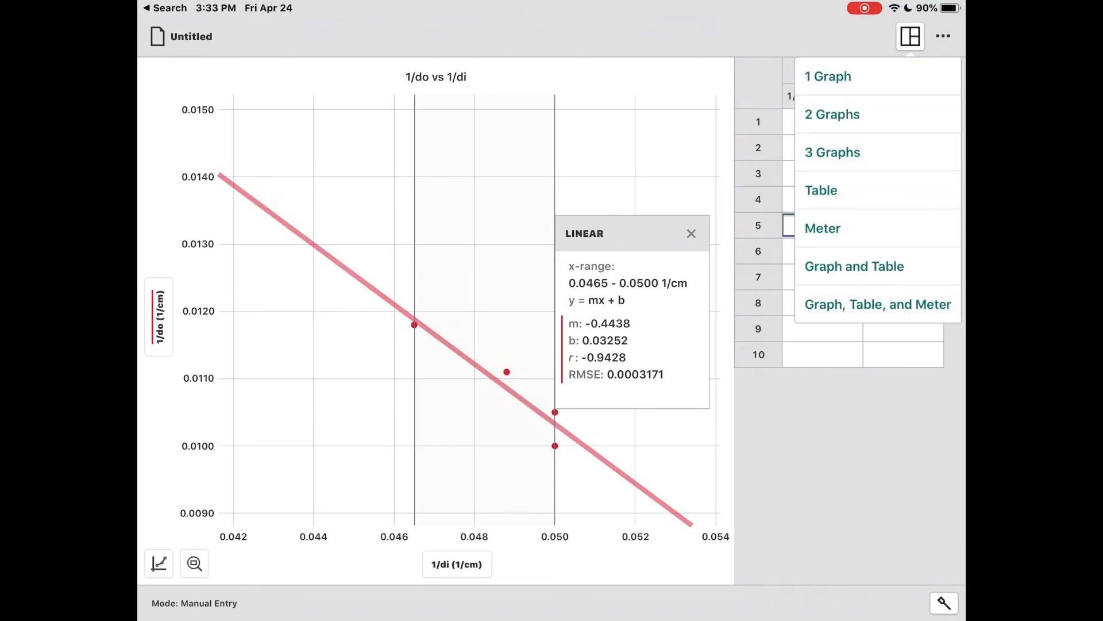
left_click(828, 75)
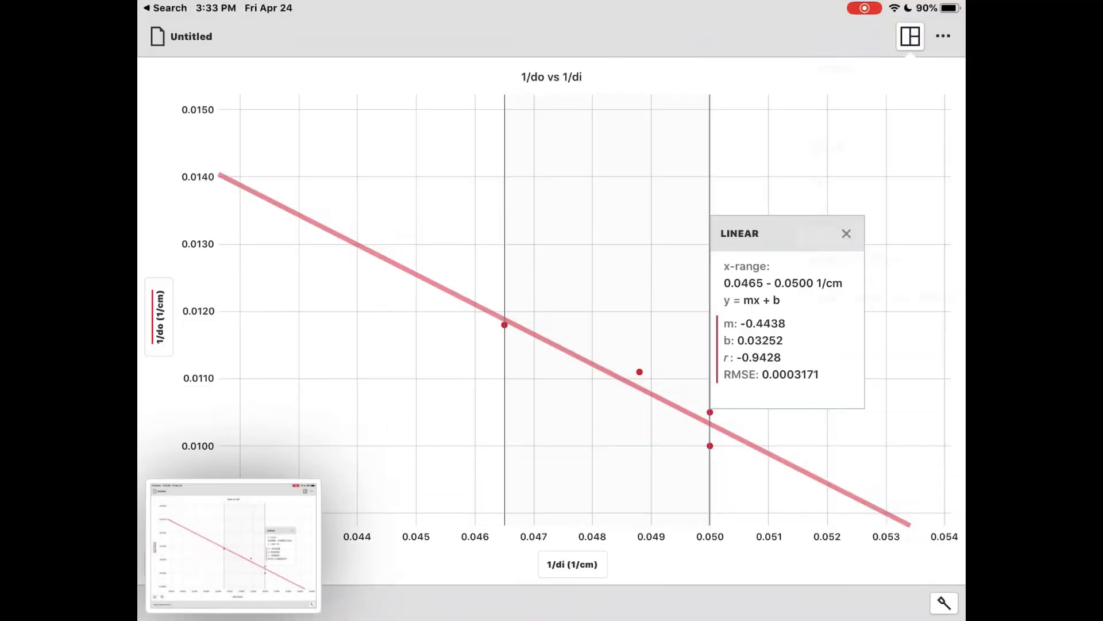
left_click(909, 36)
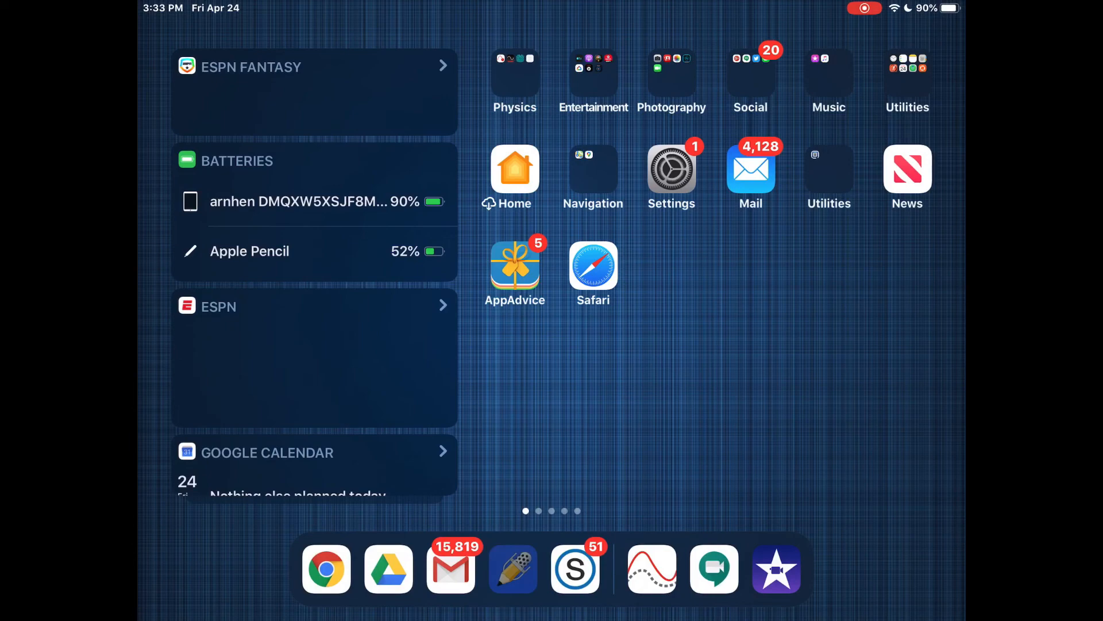
- Launch Notability and insert the latest screenshot into the note
left_click(513, 568)
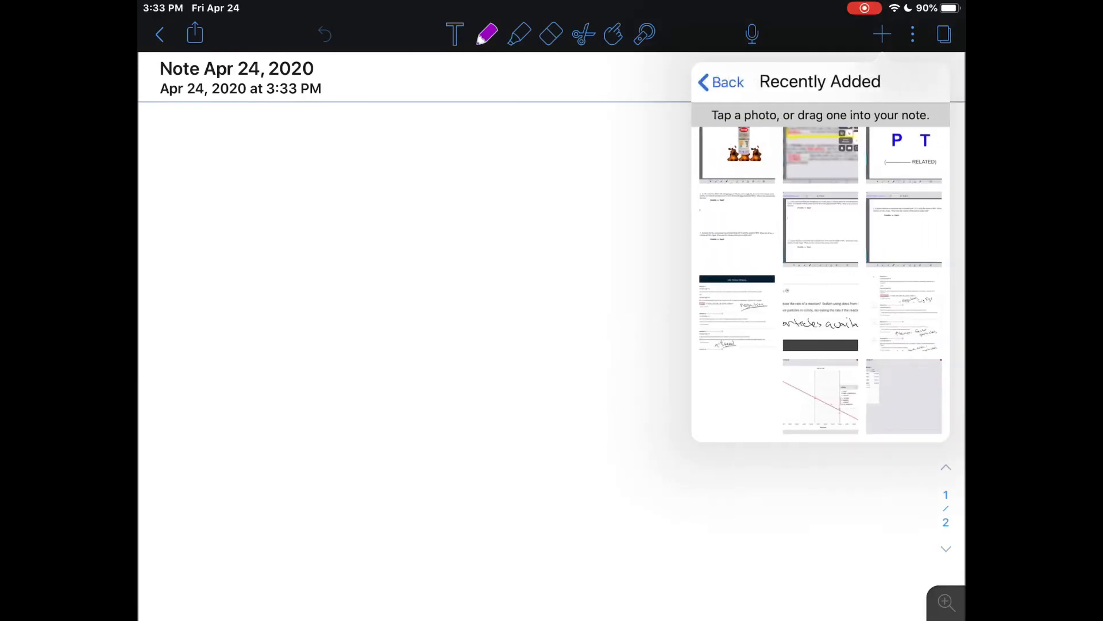
left_click(821, 396)
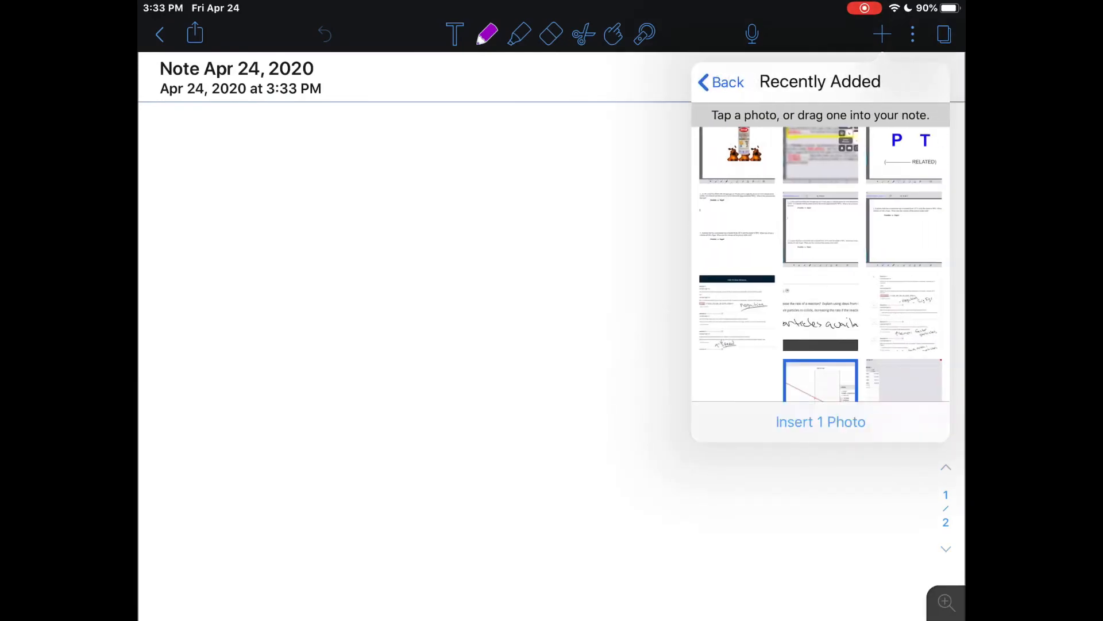
left_click(903, 380)
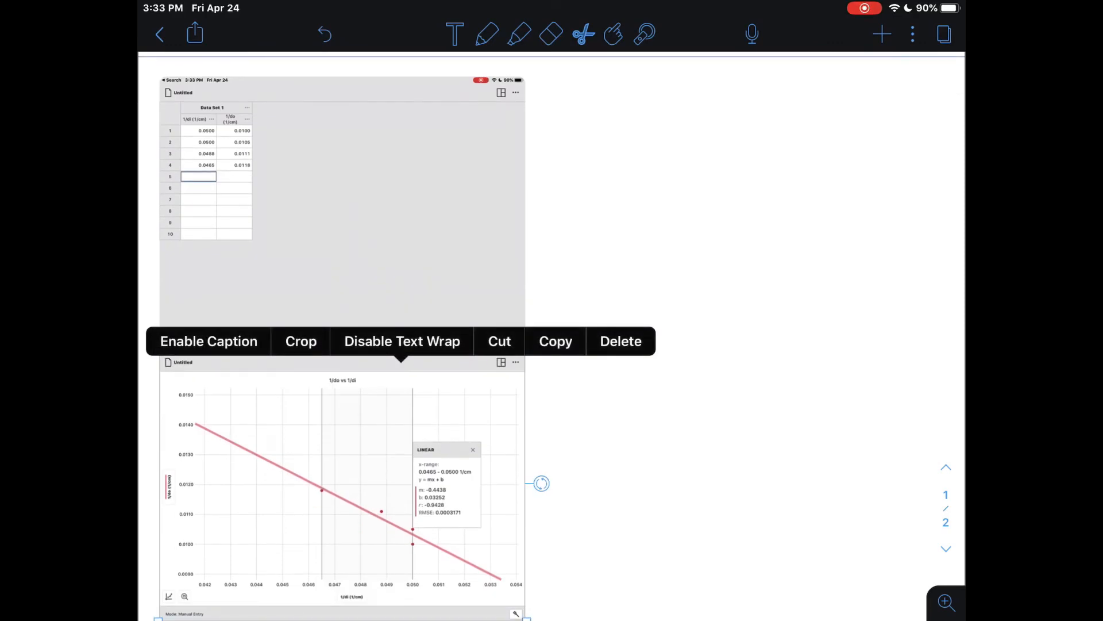
- Handwrite 'Sample Calc' in purple to the right of the data table screenshot
scroll("down", 3)
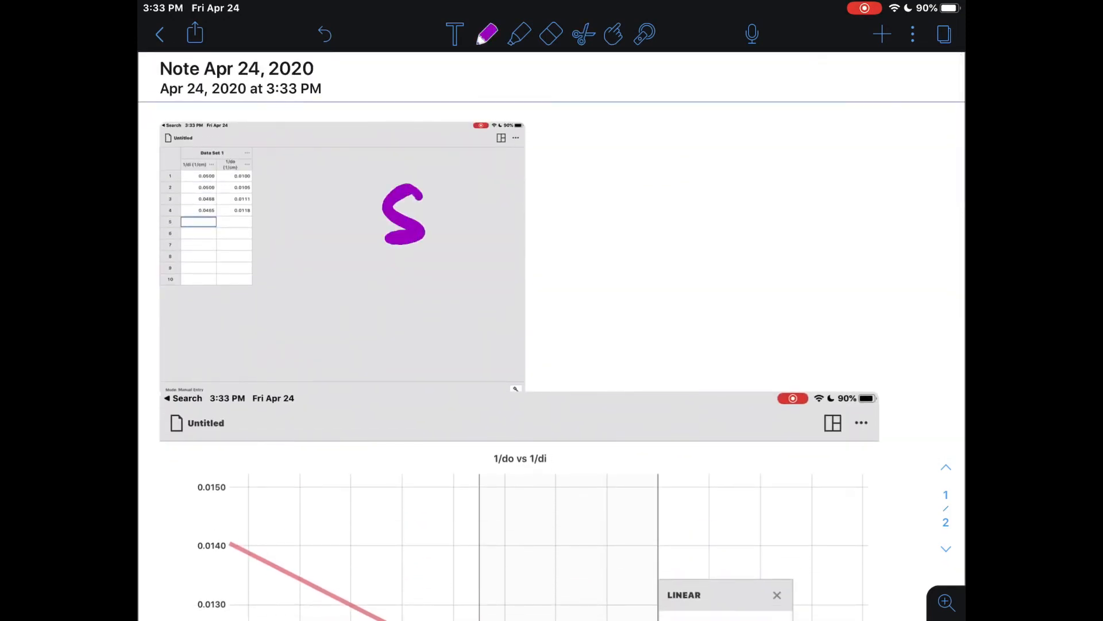
left_click_drag(423, 218, 690, 211)
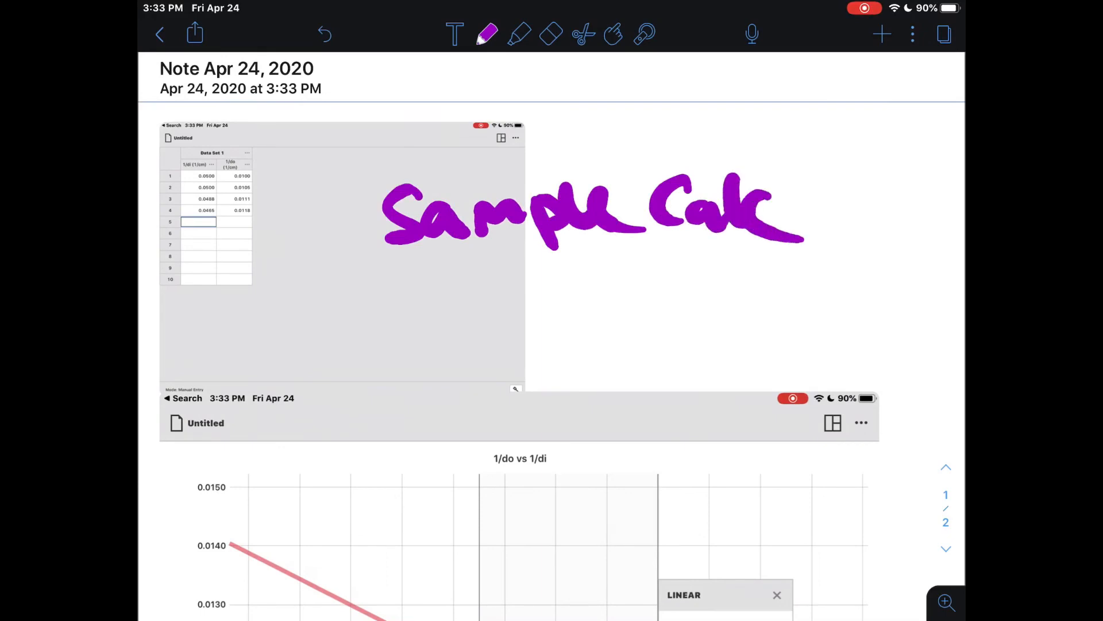
scroll("down", 3)
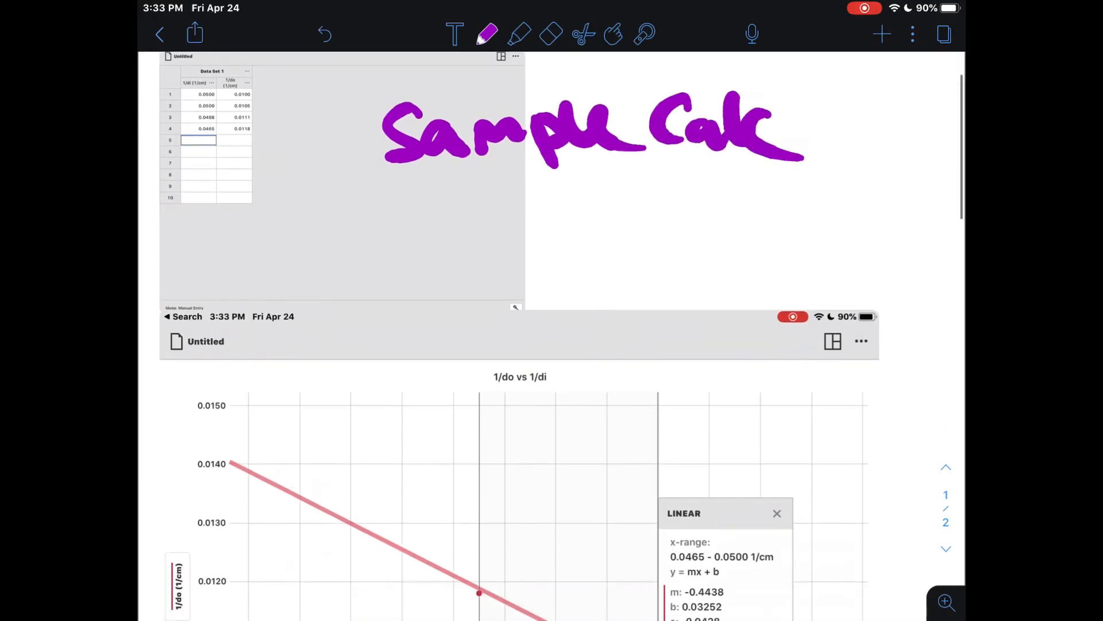